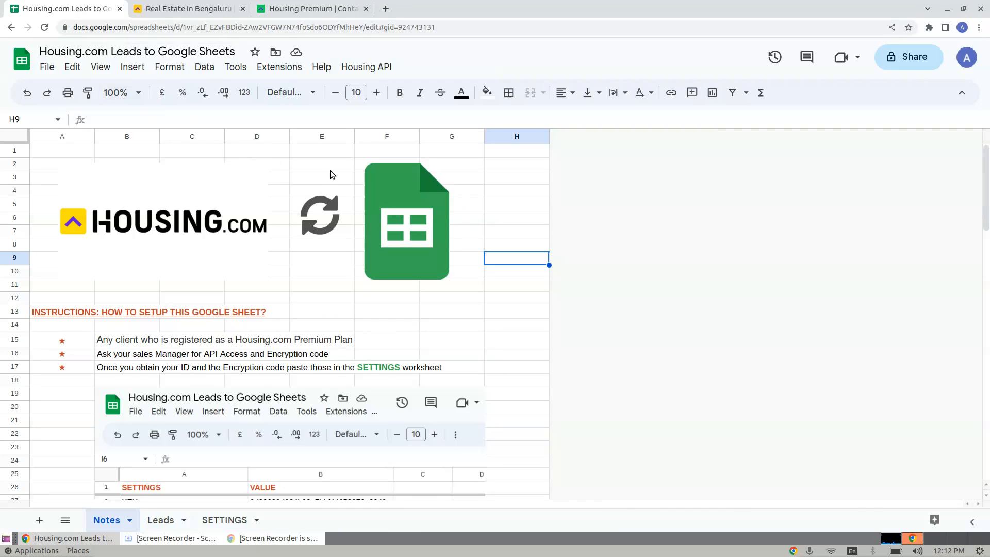
Look over the Housing.com premium plans page and the spreadsheet's Leads and Notes sheets
{"action": "left_click", "coordinate": [310, 8]}
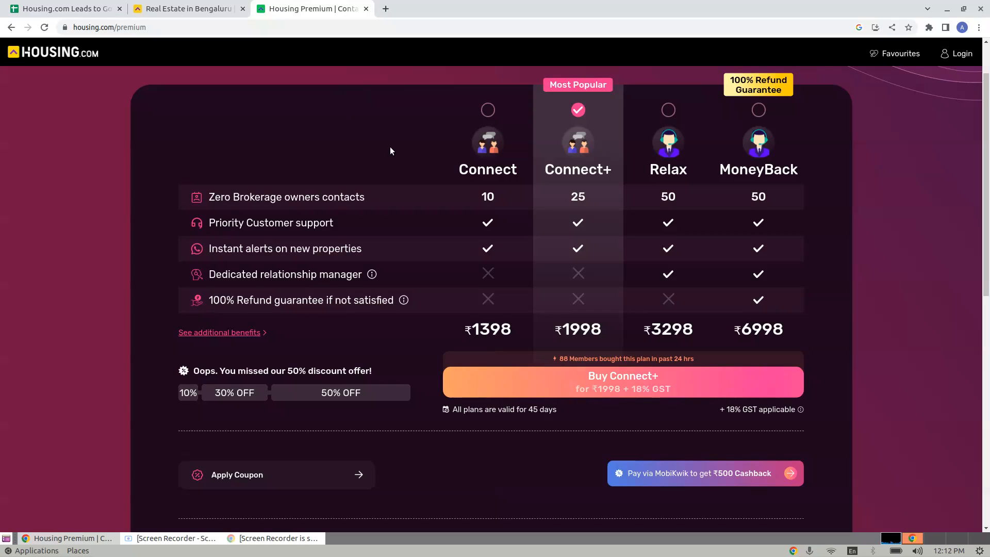
{"action": "mouse_move", "coordinate": [47, 52]}
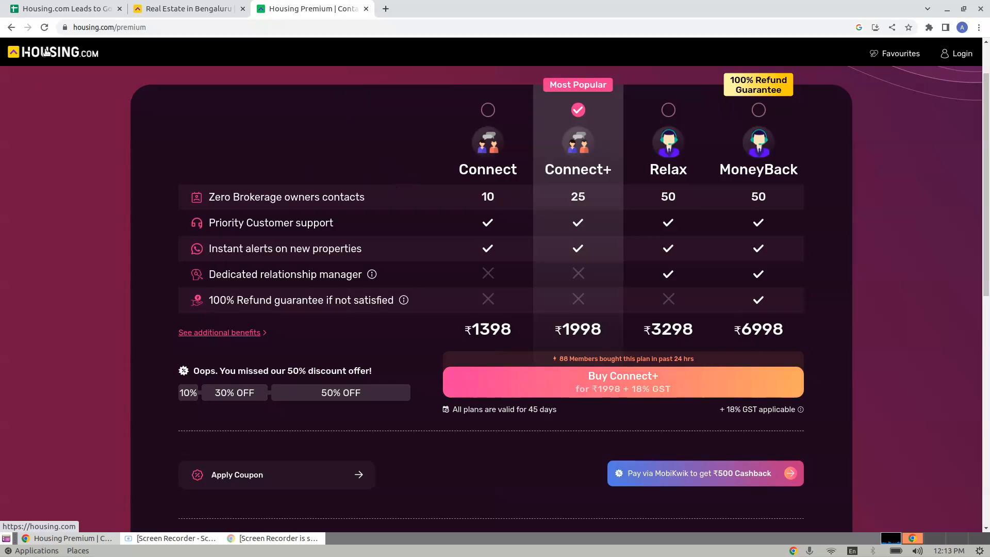
{"action": "left_click", "coordinate": [63, 8]}
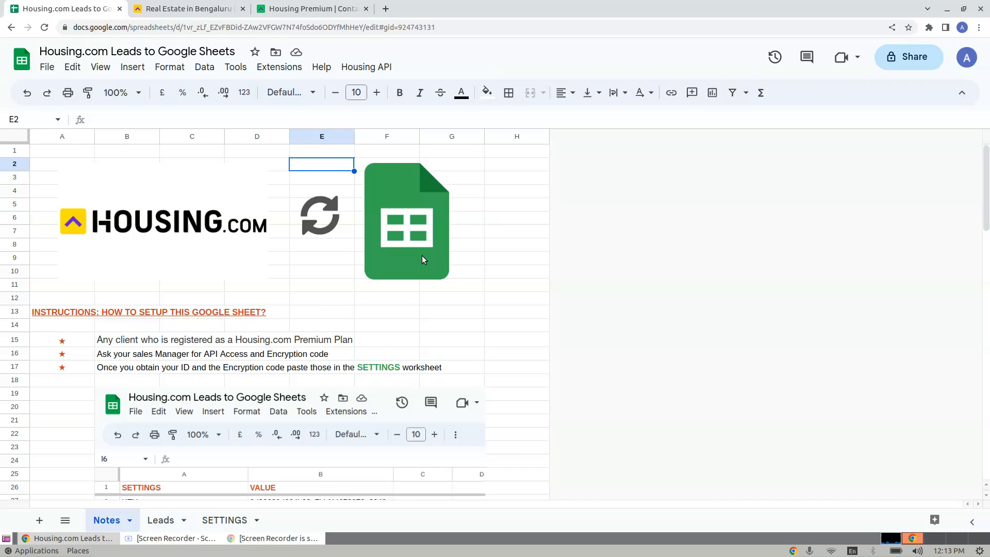
{"action": "left_click", "coordinate": [160, 520]}
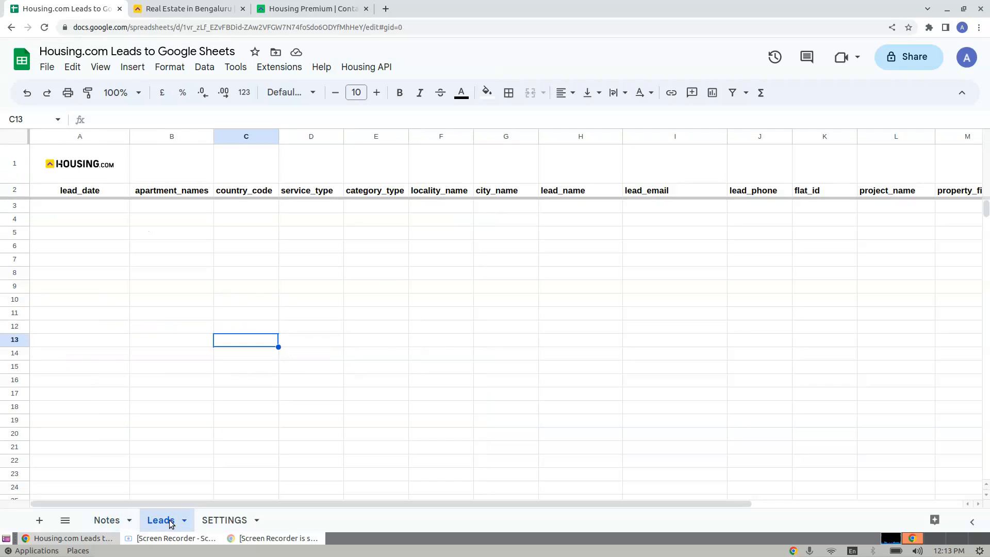
{"action": "mouse_move", "coordinate": [238, 333]}
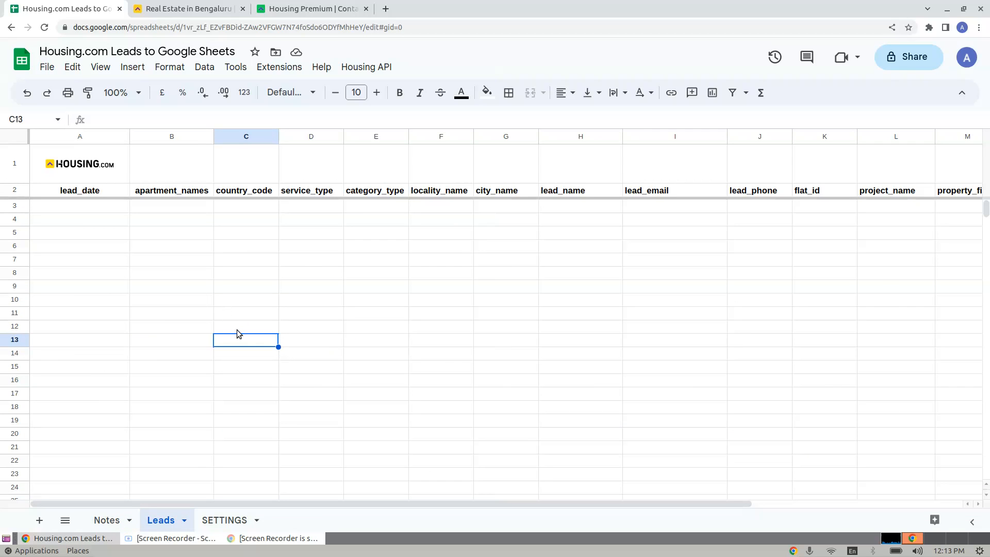
{"action": "mouse_move", "coordinate": [248, 318]}
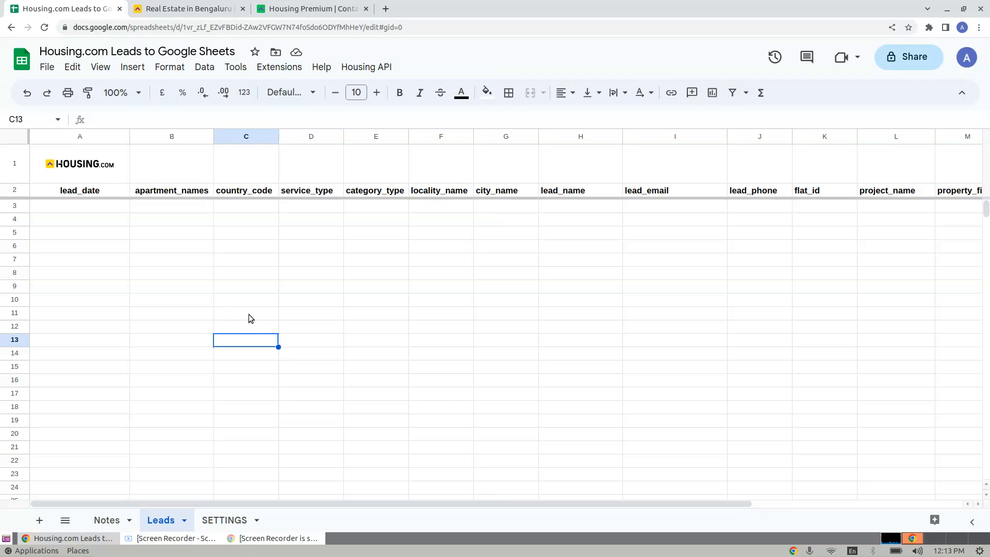
{"action": "left_click", "coordinate": [106, 520]}
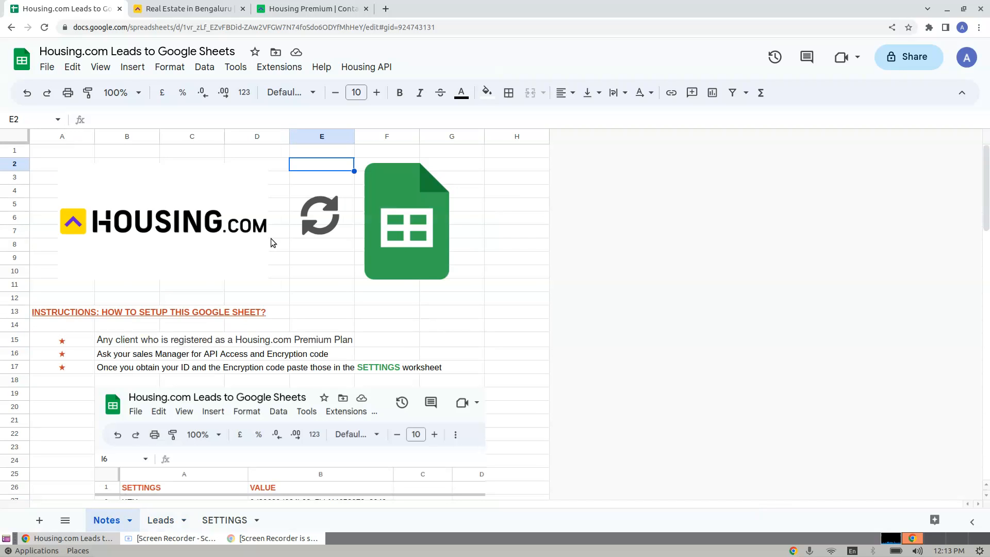
{"action": "mouse_move", "coordinate": [441, 266]}
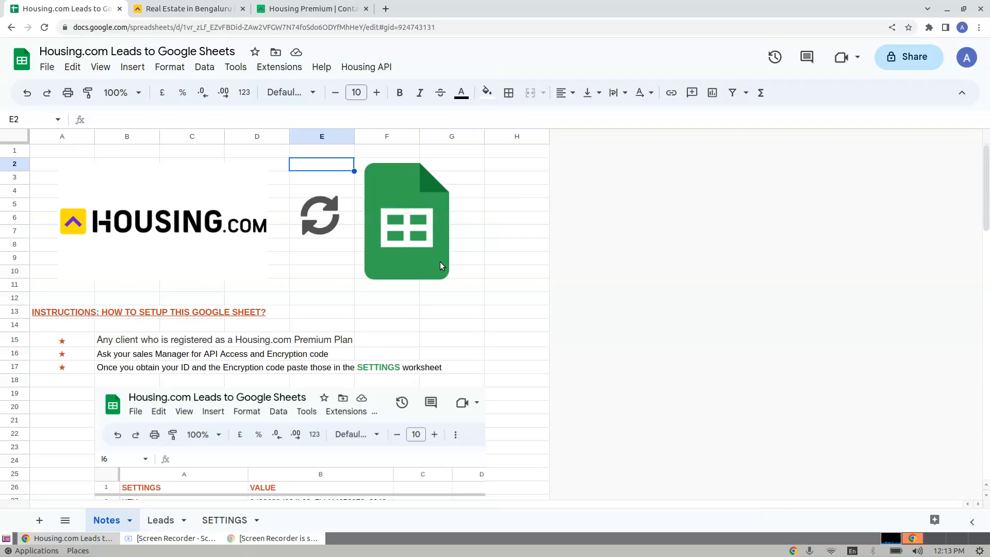
{"action": "mouse_move", "coordinate": [261, 219]}
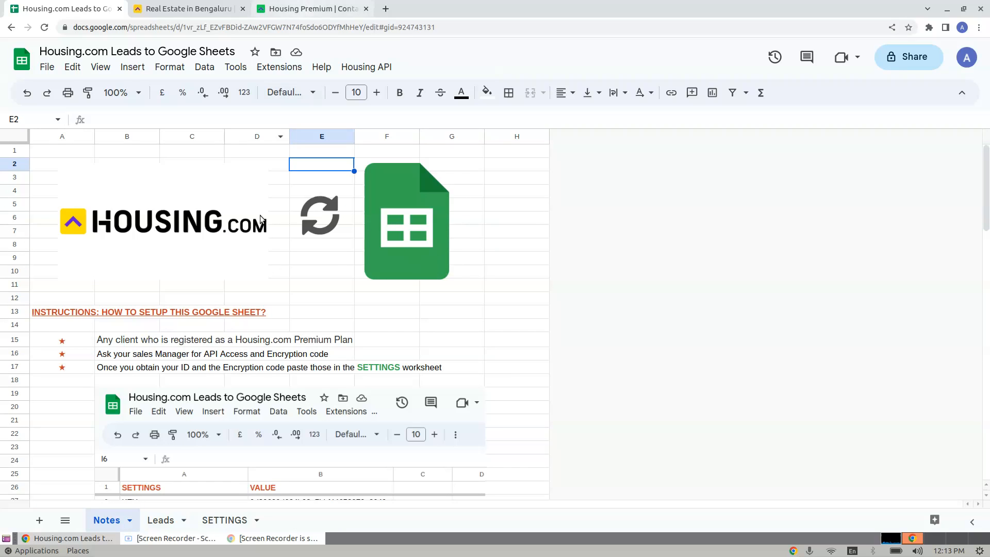
{"action": "mouse_move", "coordinate": [489, 312]}
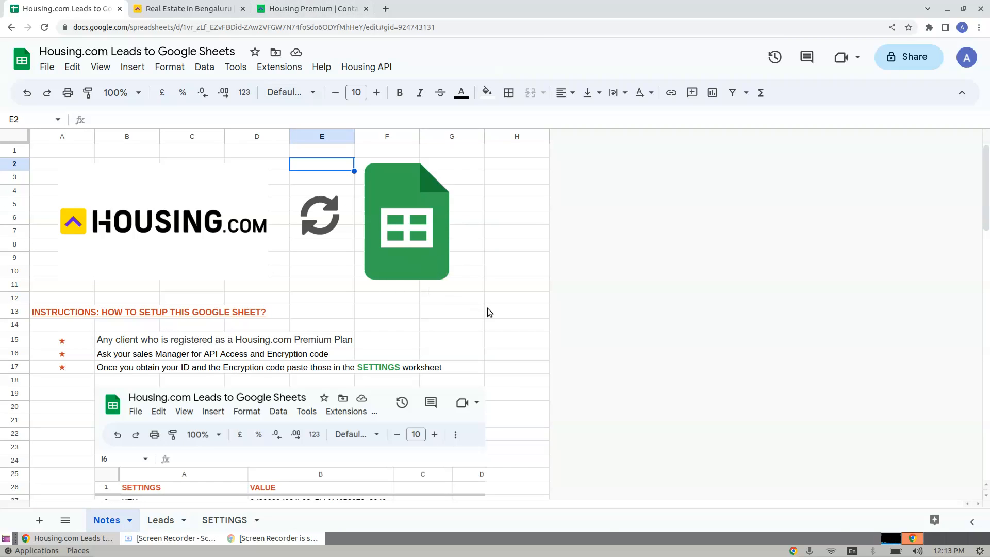
{"action": "left_click", "coordinate": [309, 9]}
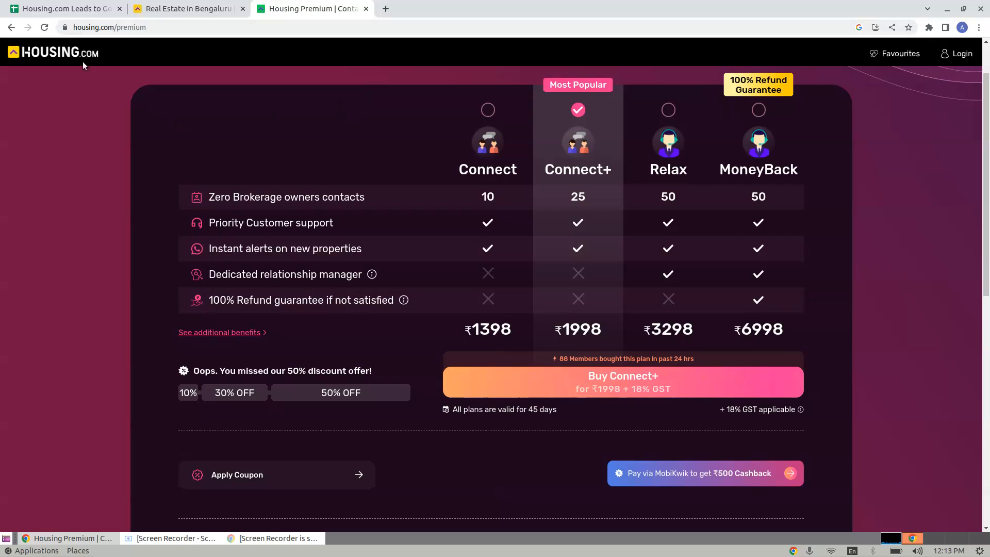
{"action": "left_click", "coordinate": [63, 8]}
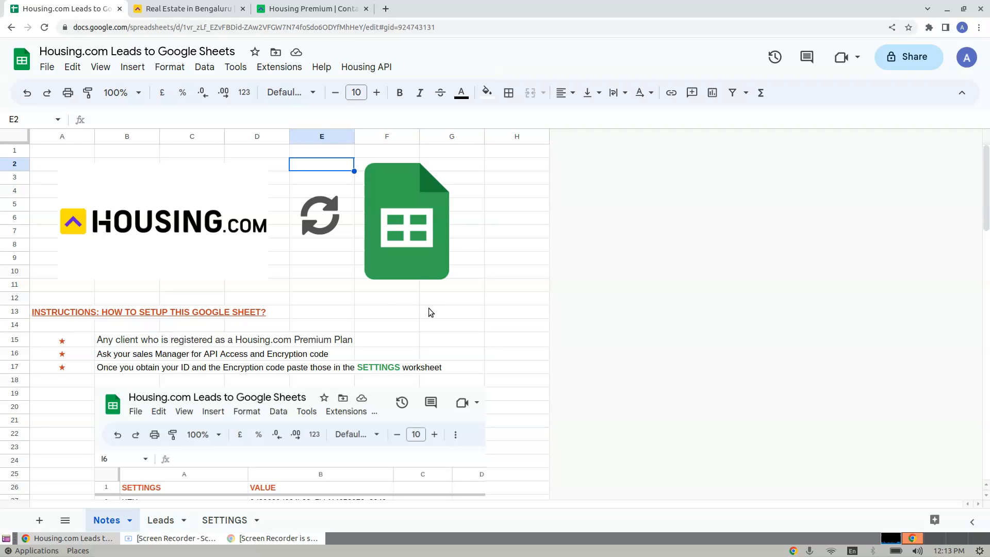
{"action": "scroll", "scroll_direction": "down", "scroll_amount": 3}
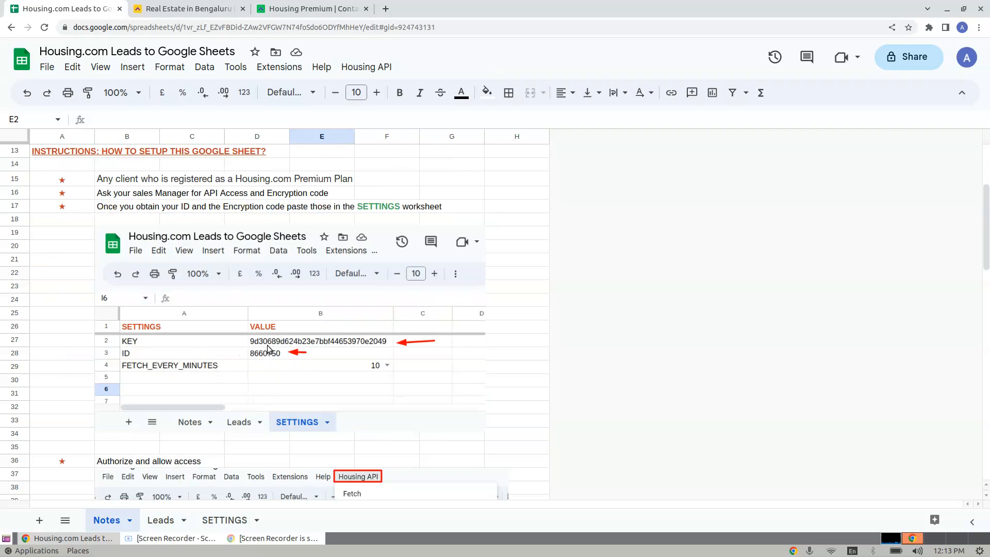
{"action": "mouse_move", "coordinate": [315, 357]}
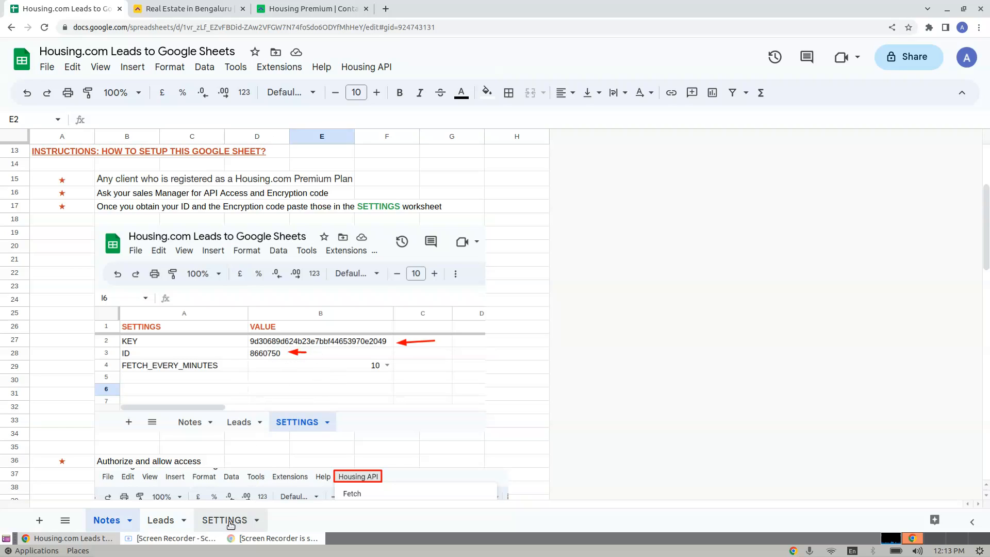
Choose 10 for FETCH_EVERY_MINUTES in SETTINGS cell B4, then return to Notes
{"action": "left_click", "coordinate": [225, 519]}
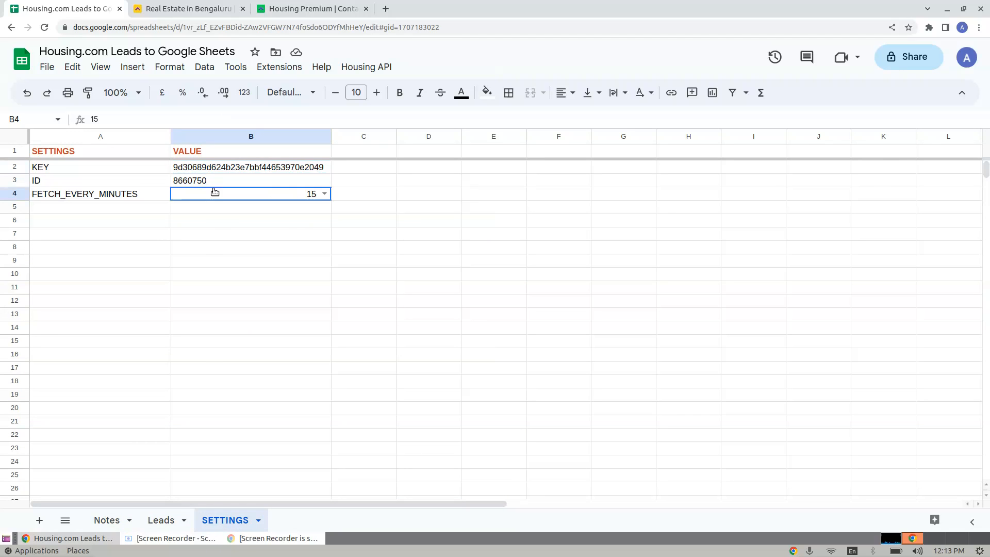
{"action": "left_click", "coordinate": [324, 193]}
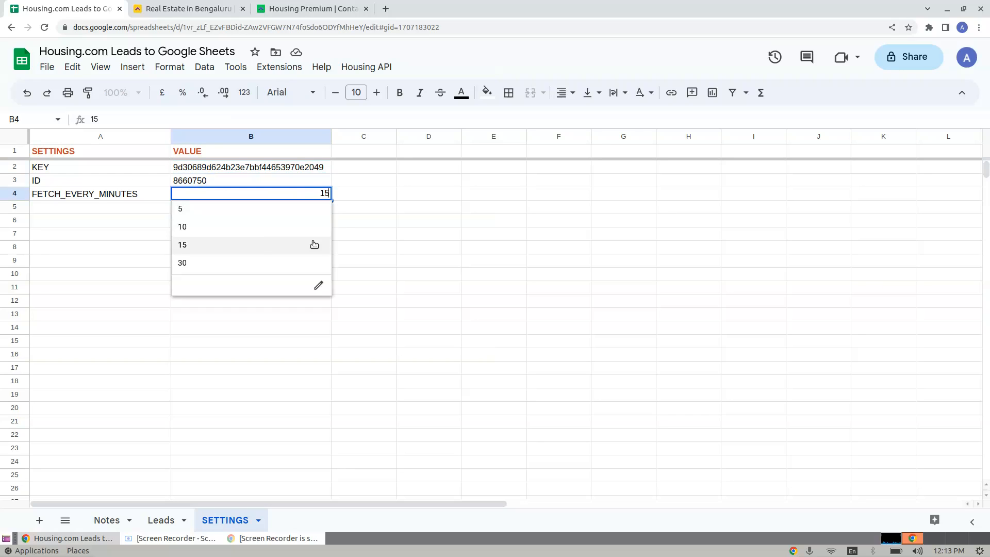
{"action": "mouse_move", "coordinate": [180, 208]}
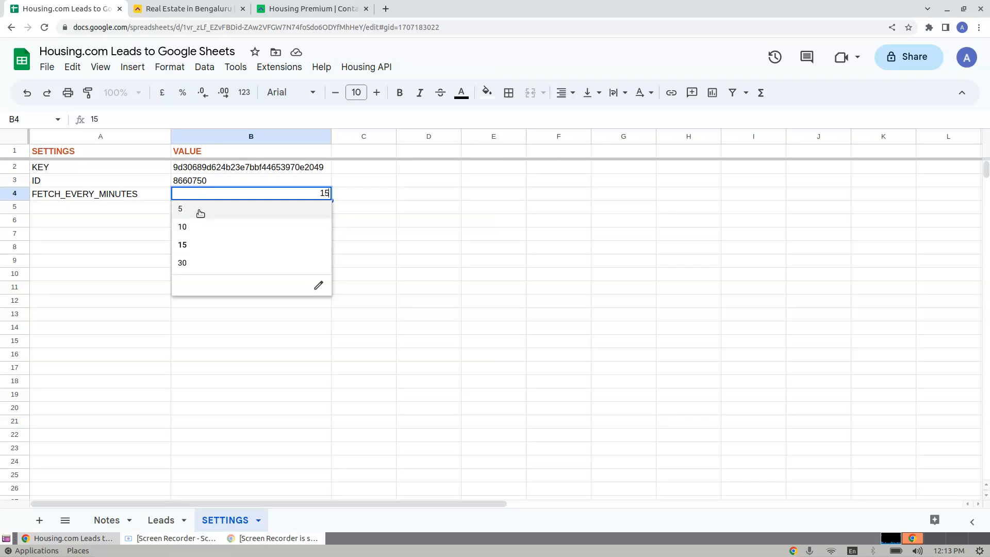
{"action": "mouse_move", "coordinate": [203, 233]}
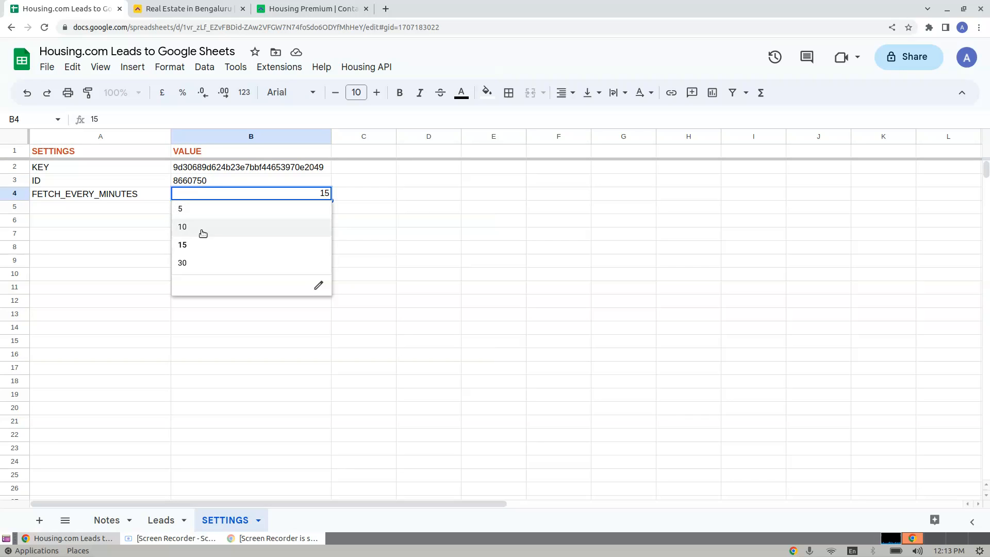
{"action": "left_click", "coordinate": [182, 226]}
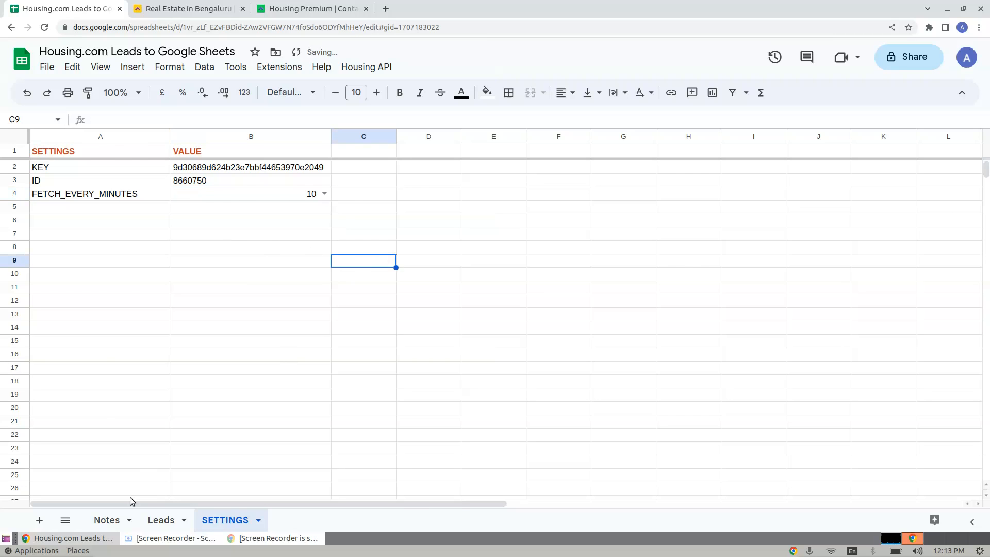
{"action": "left_click", "coordinate": [366, 67]}
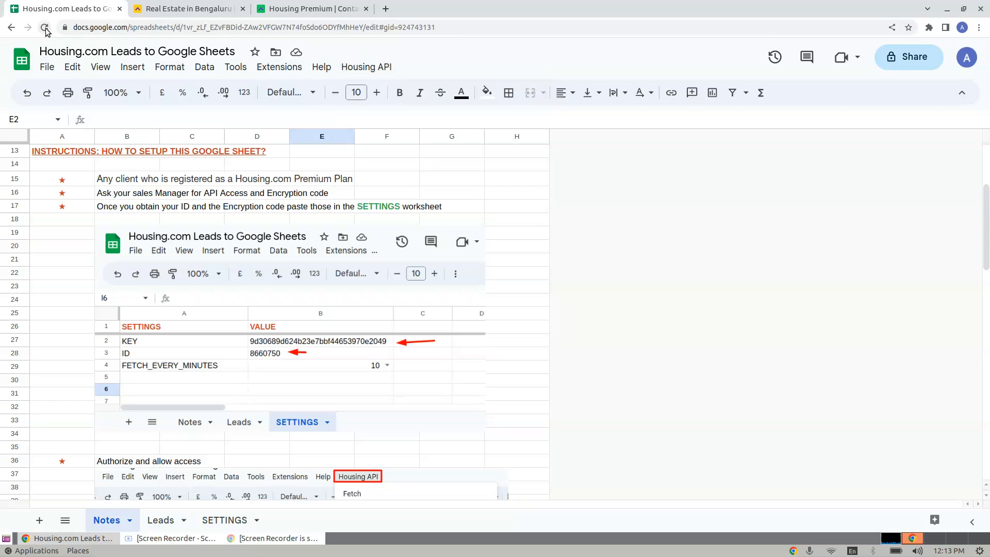
{"action": "mouse_move", "coordinate": [44, 27]}
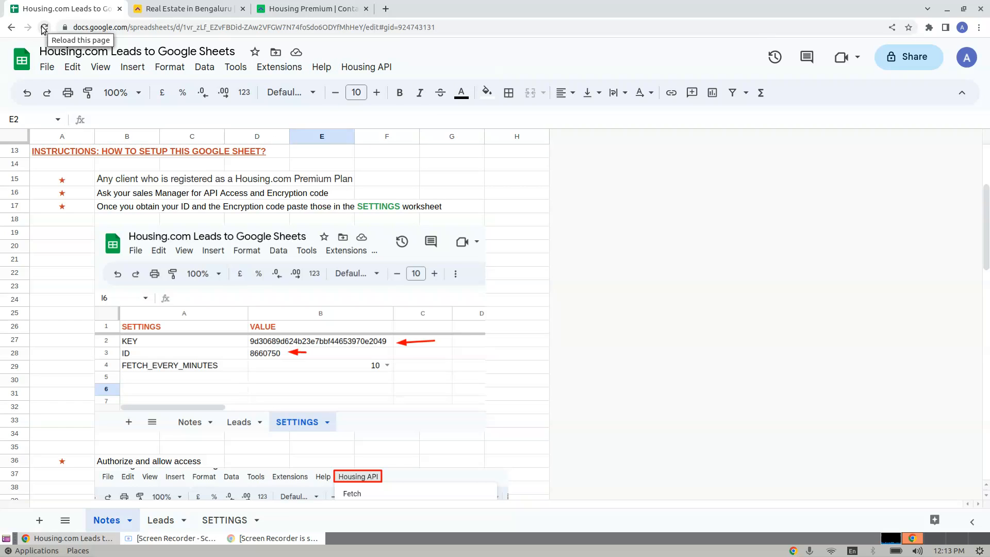
Reload the Housing.com Leads spreadsheet page in the browser
{"action": "left_click", "coordinate": [43, 28]}
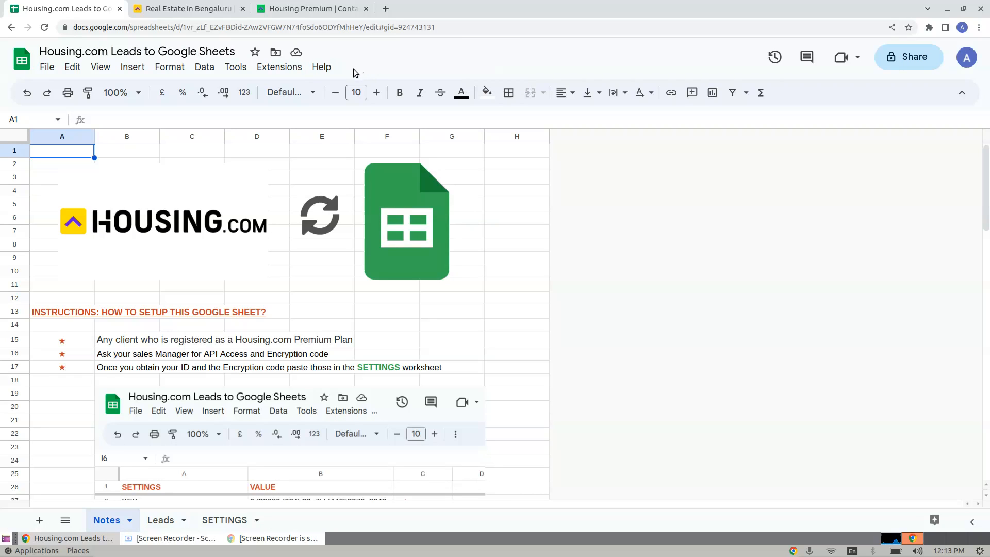
Run Housing API > Authorize first time and continue past Authorization Required
{"action": "left_click", "coordinate": [366, 67]}
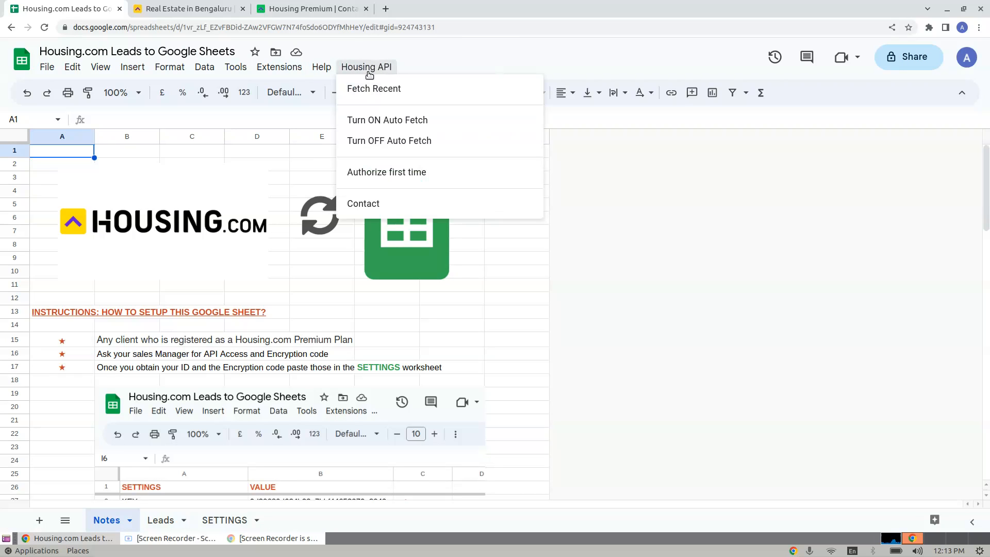
{"action": "mouse_move", "coordinate": [385, 171]}
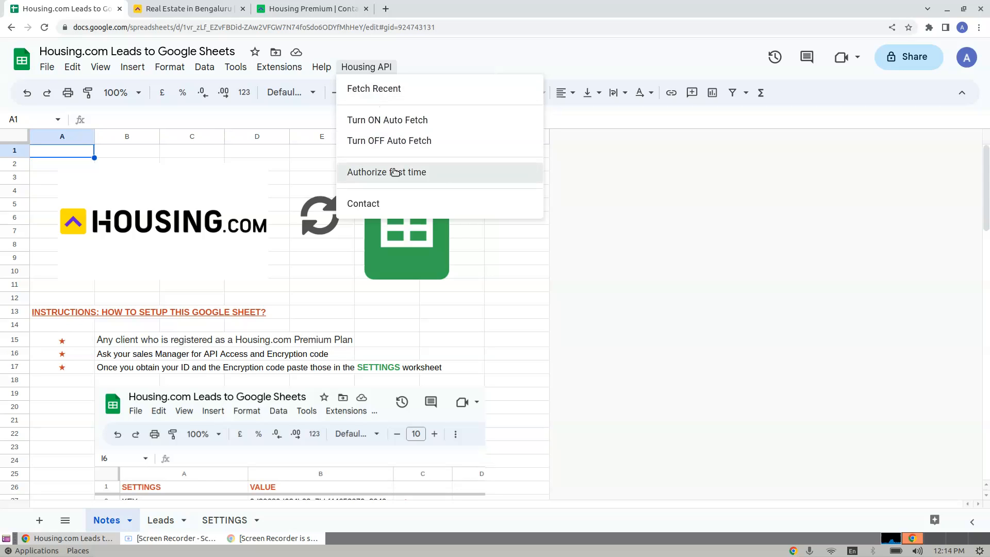
{"action": "left_click", "coordinate": [385, 172]}
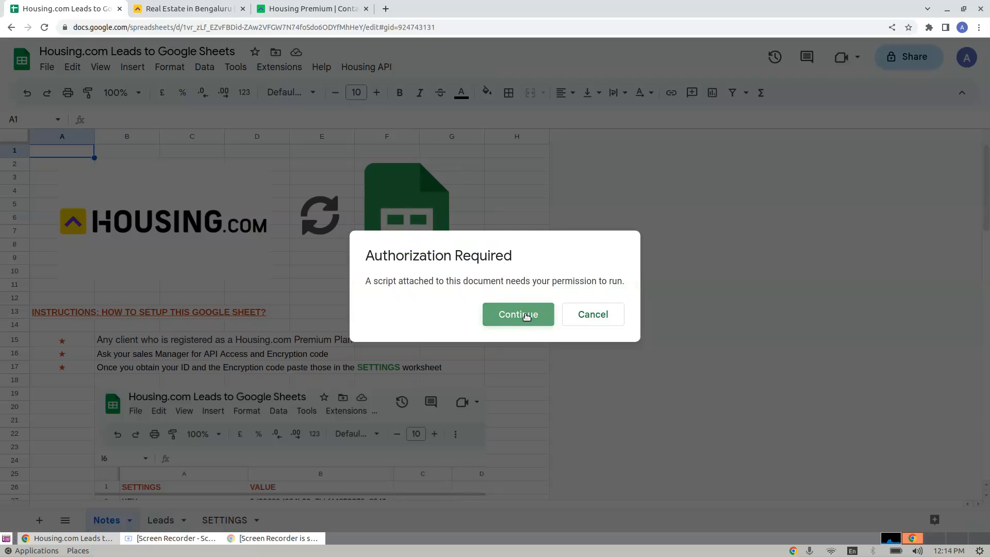
{"action": "left_click", "coordinate": [517, 315]}
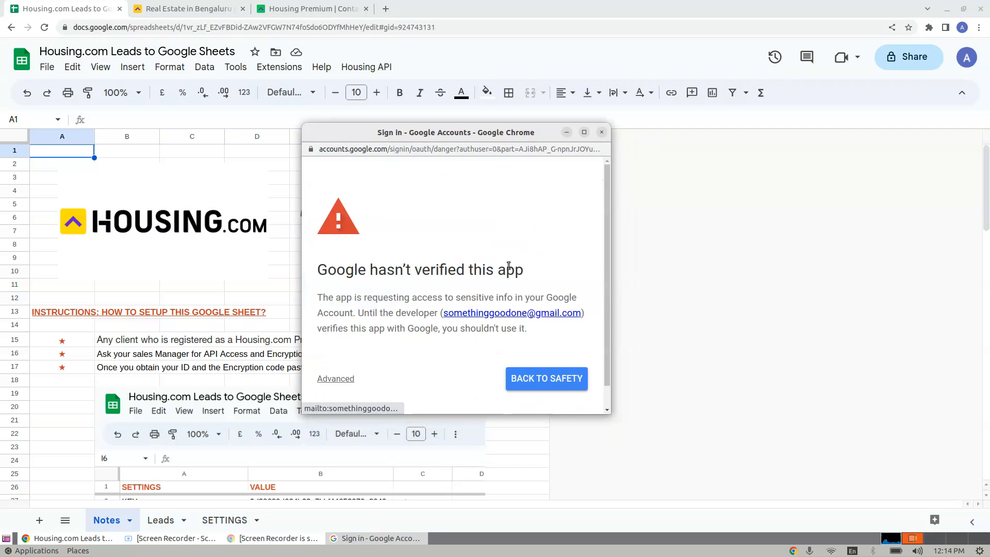
Proceed to Housing API (unsafe) under Advanced and allow its account access
{"action": "left_click", "coordinate": [583, 132]}
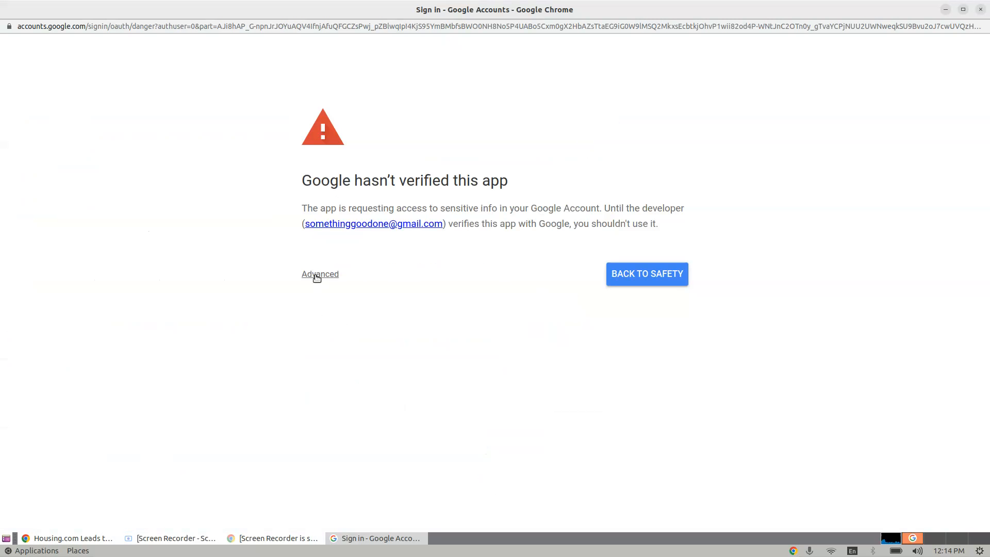
{"action": "mouse_move", "coordinate": [320, 274]}
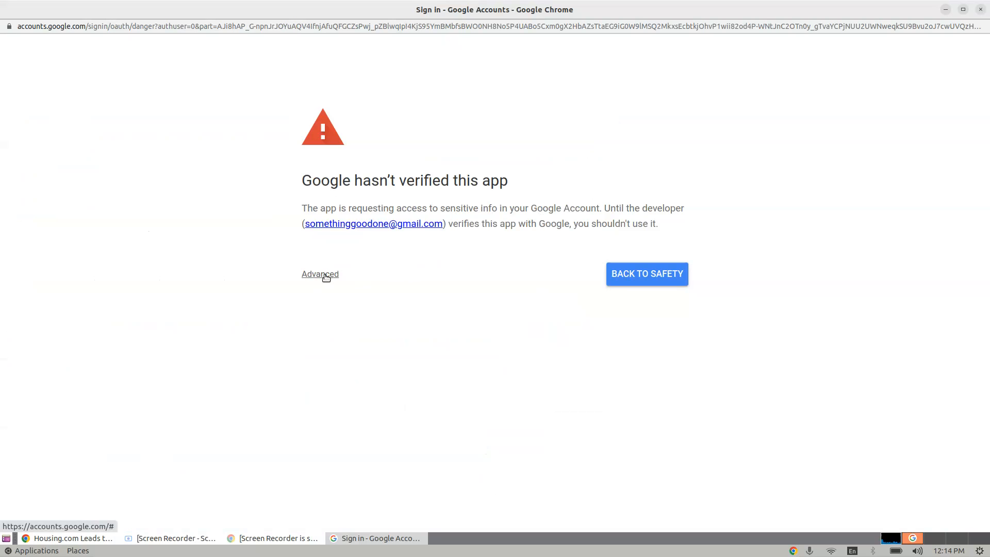
{"action": "left_click", "coordinate": [319, 273]}
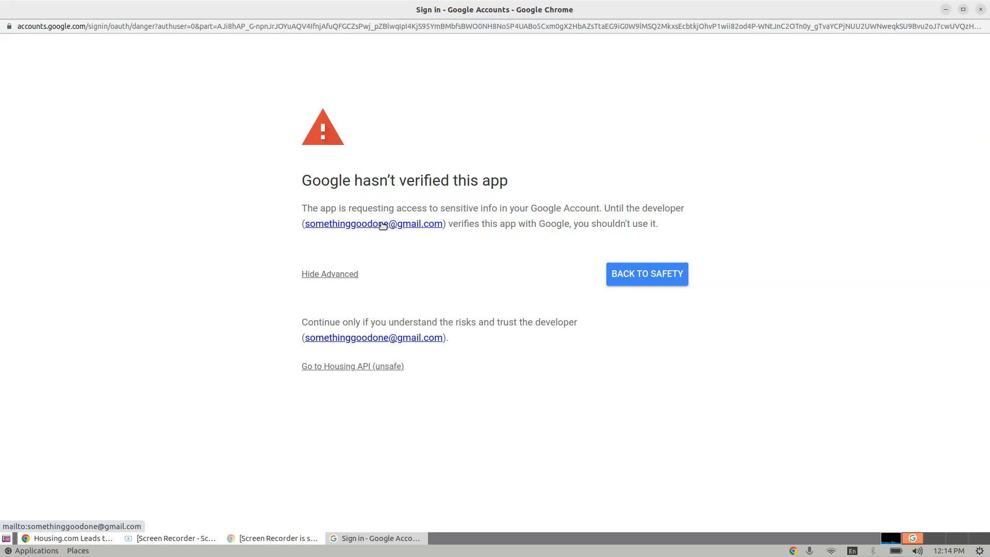
{"action": "mouse_move", "coordinate": [335, 356]}
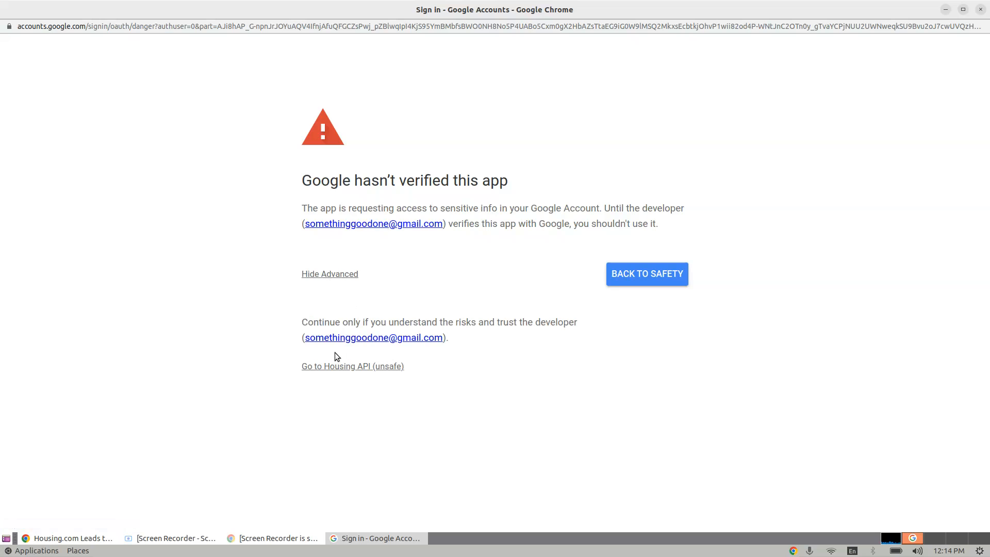
{"action": "mouse_move", "coordinate": [318, 366]}
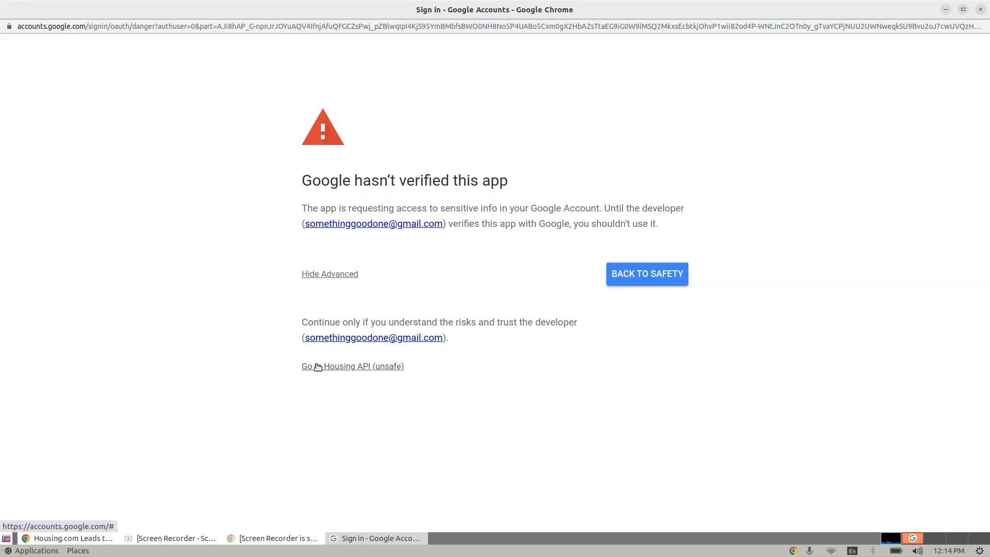
{"action": "mouse_move", "coordinate": [453, 388]}
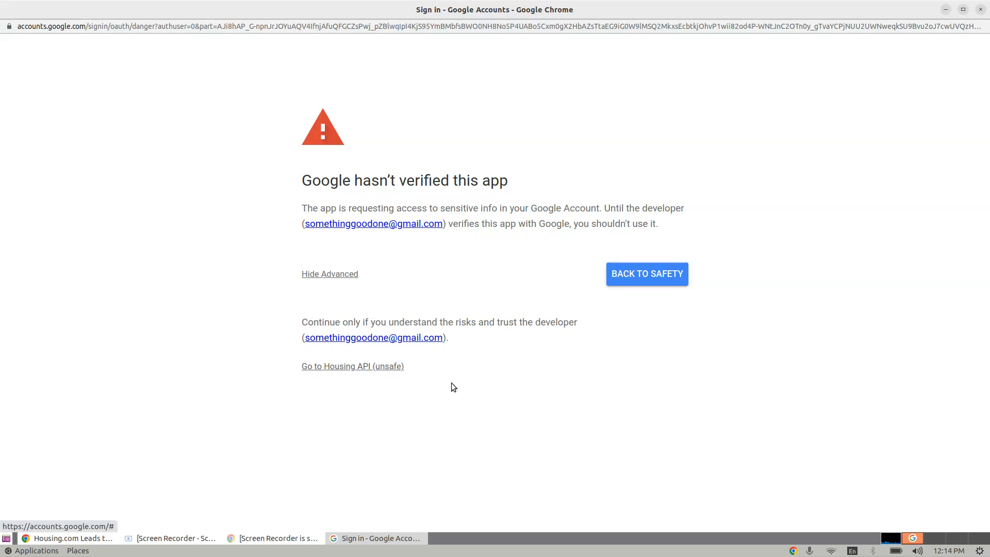
{"action": "left_click", "coordinate": [352, 366]}
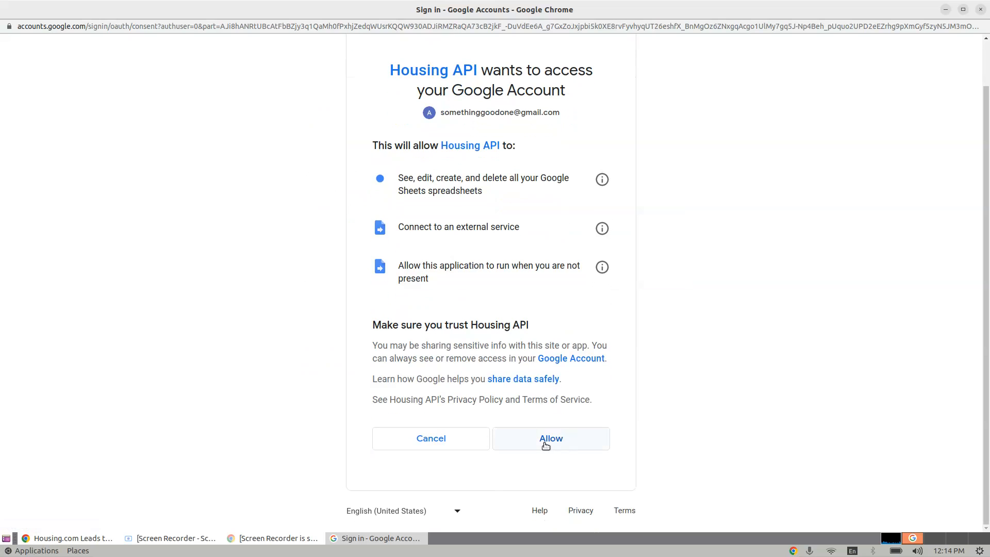
{"action": "left_click", "coordinate": [550, 438]}
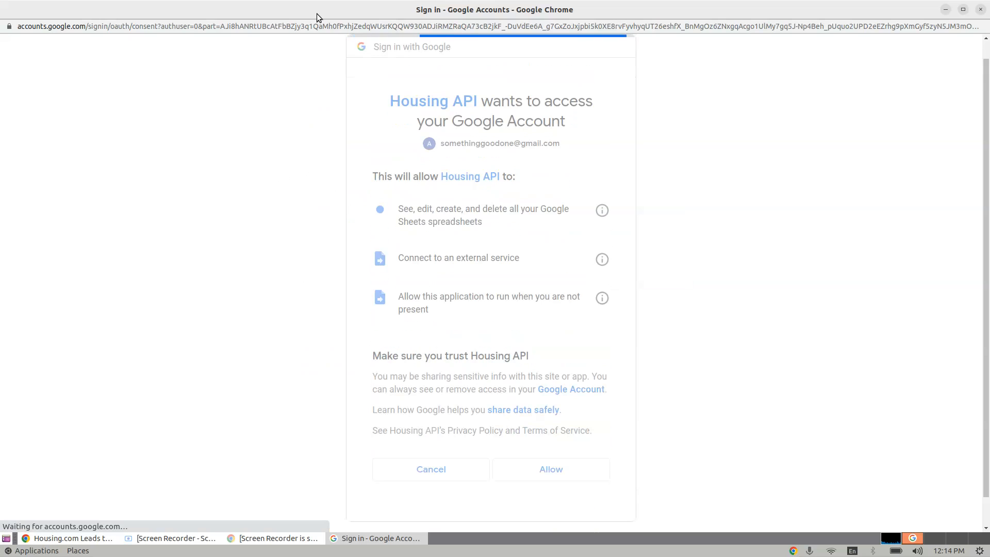
{"action": "left_click", "coordinate": [550, 469]}
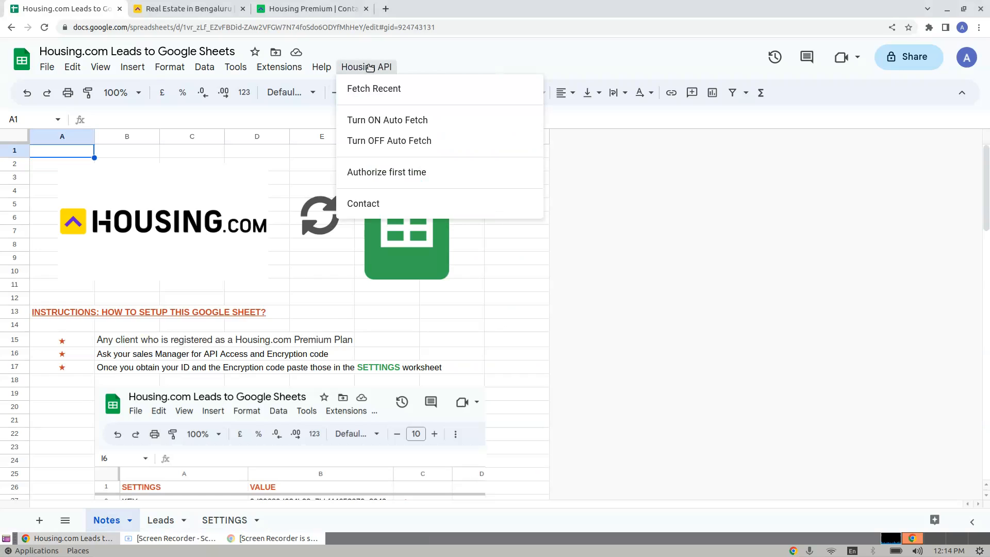
{"action": "mouse_move", "coordinate": [386, 172]}
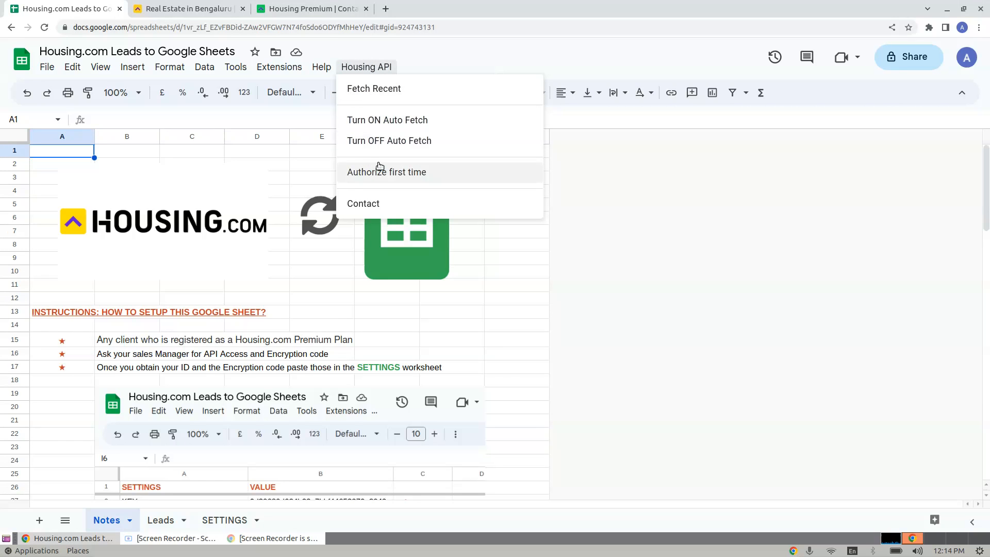
{"action": "mouse_move", "coordinate": [399, 174]}
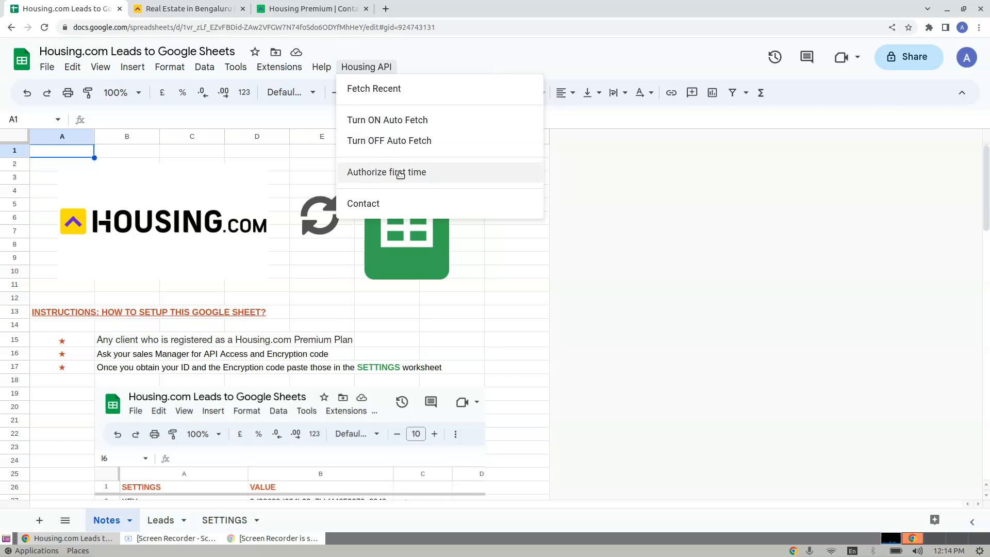
Complete first-time authorization and turn on auto fetch every 10 minutes, dismissing both messages
{"action": "left_click", "coordinate": [386, 172]}
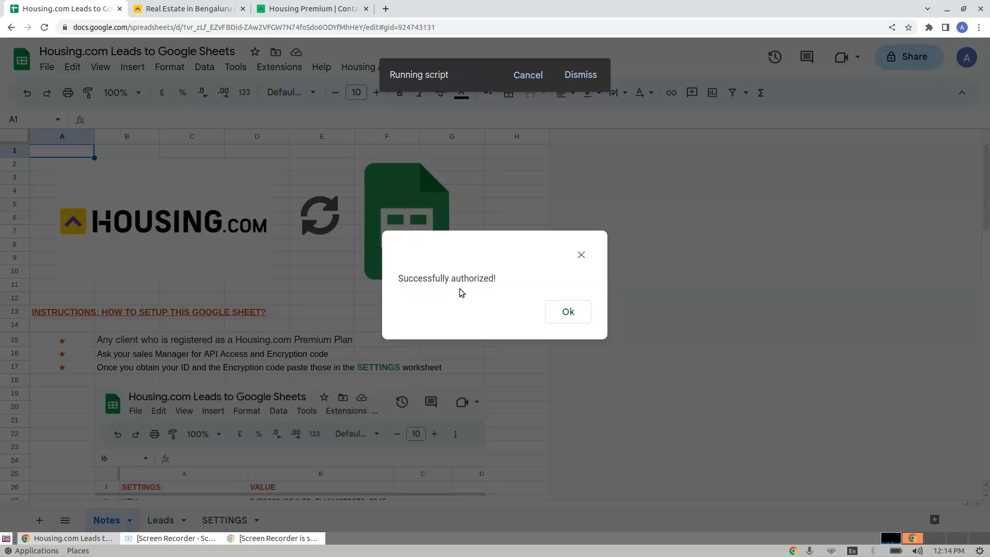
{"action": "left_click", "coordinate": [567, 311]}
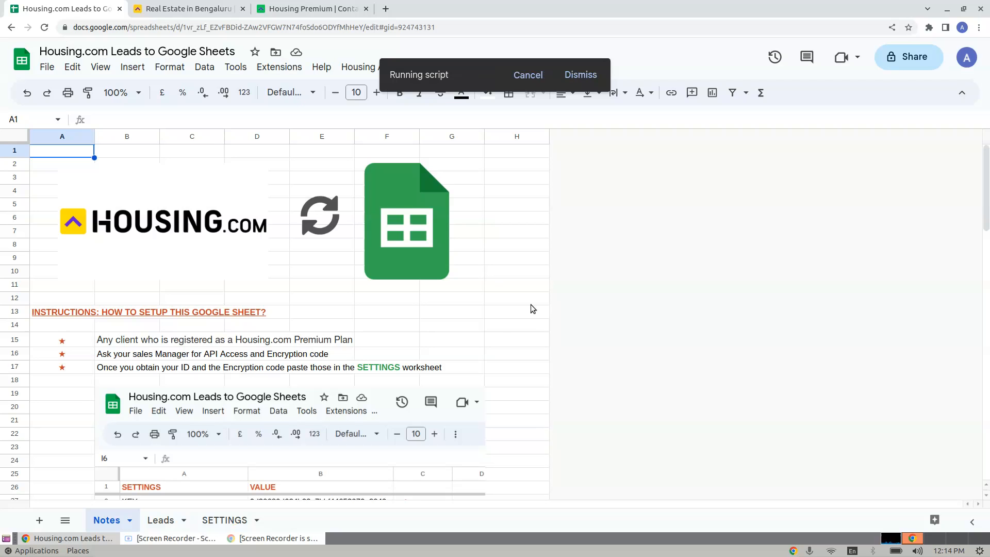
{"action": "left_click", "coordinate": [366, 67]}
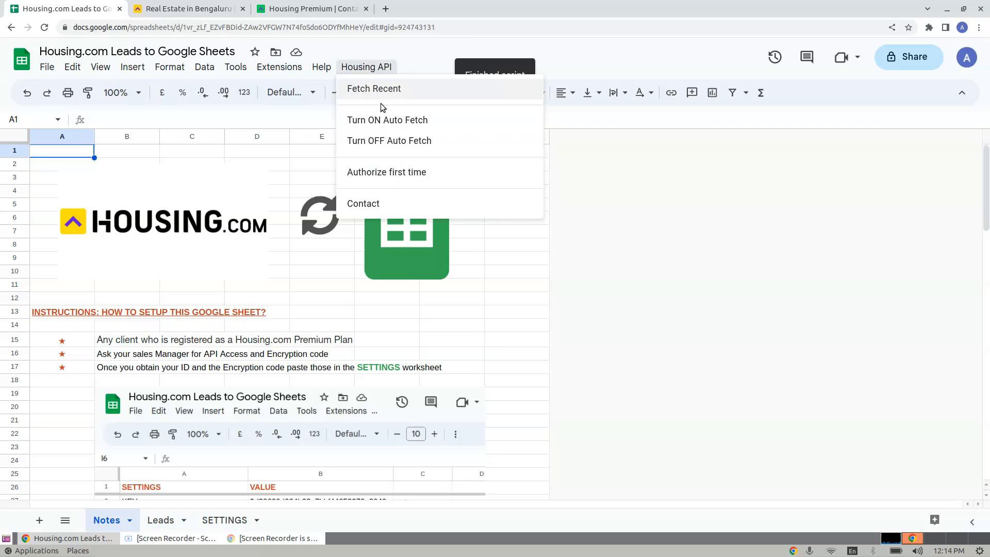
{"action": "left_click", "coordinate": [373, 88]}
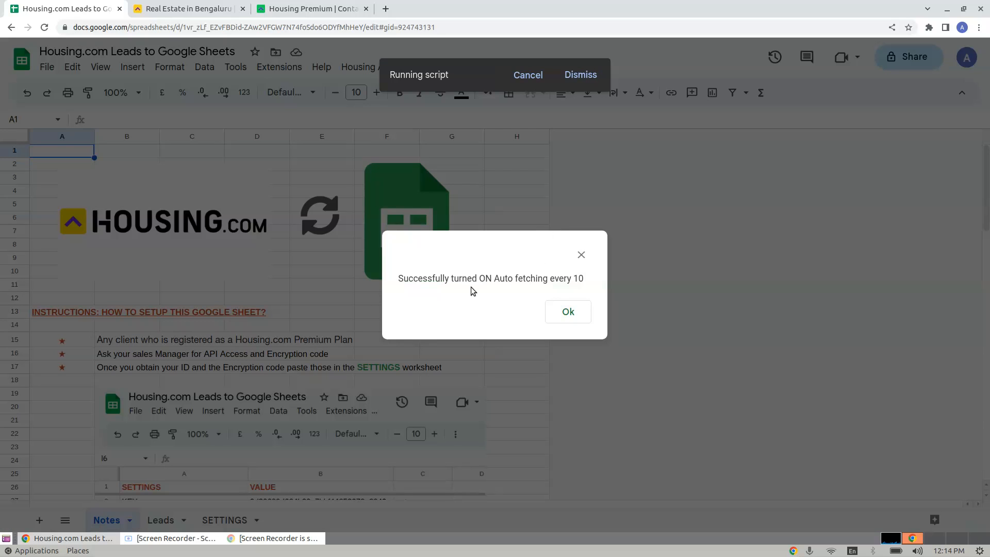
{"action": "mouse_move", "coordinate": [297, 463]}
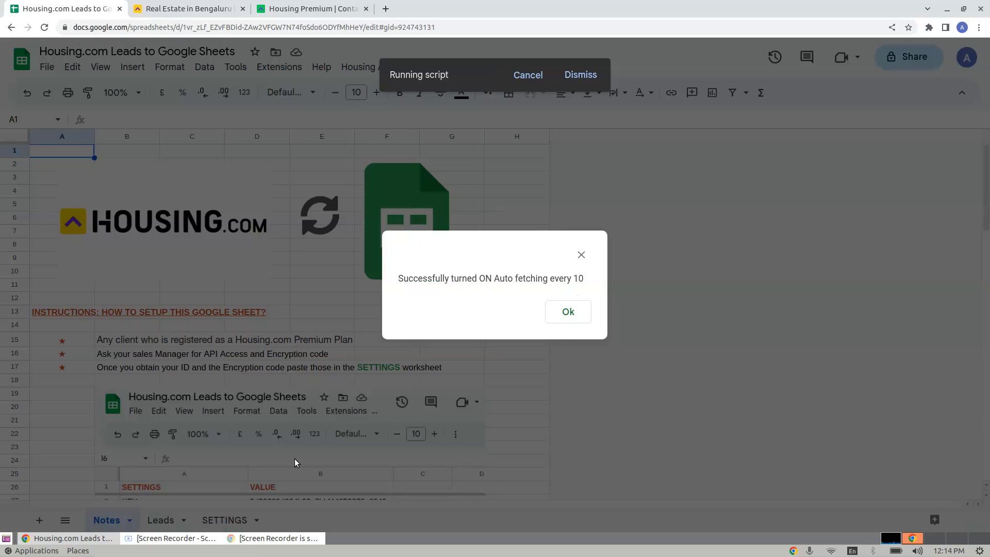
{"action": "left_click", "coordinate": [567, 311]}
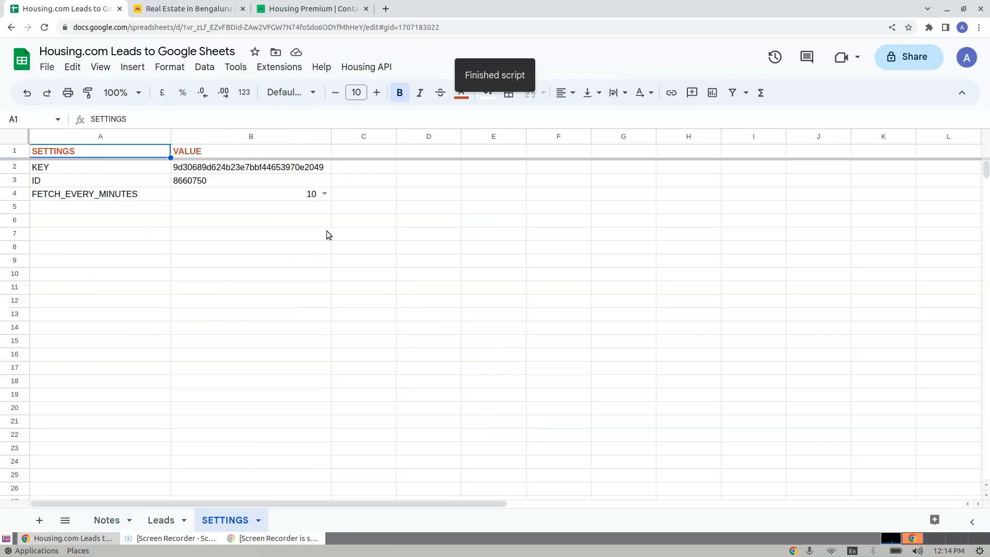
Set FETCH_EVERY_MINUTES to 15 and re-enable Turn ON Auto Fetch
{"action": "left_click", "coordinate": [493, 220]}
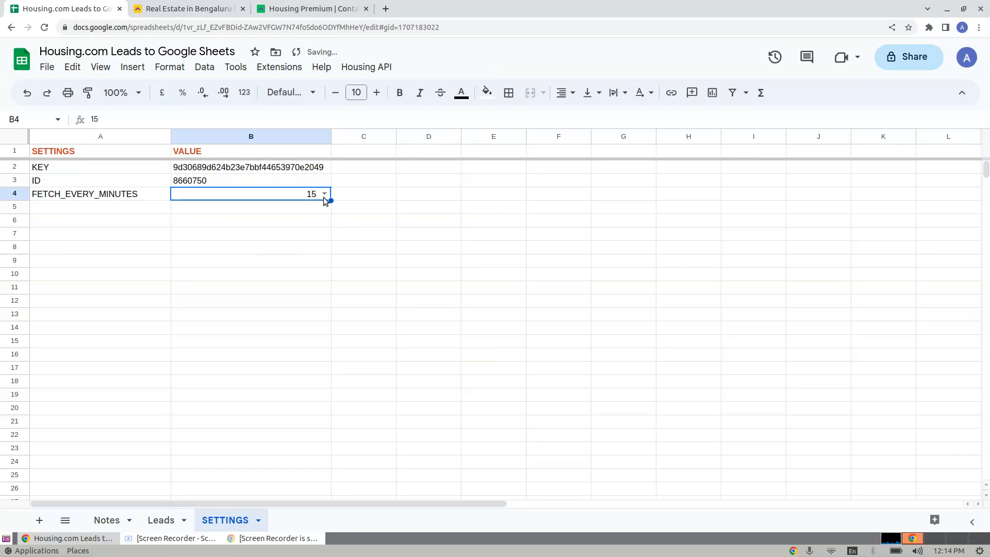
{"action": "left_click", "coordinate": [366, 67]}
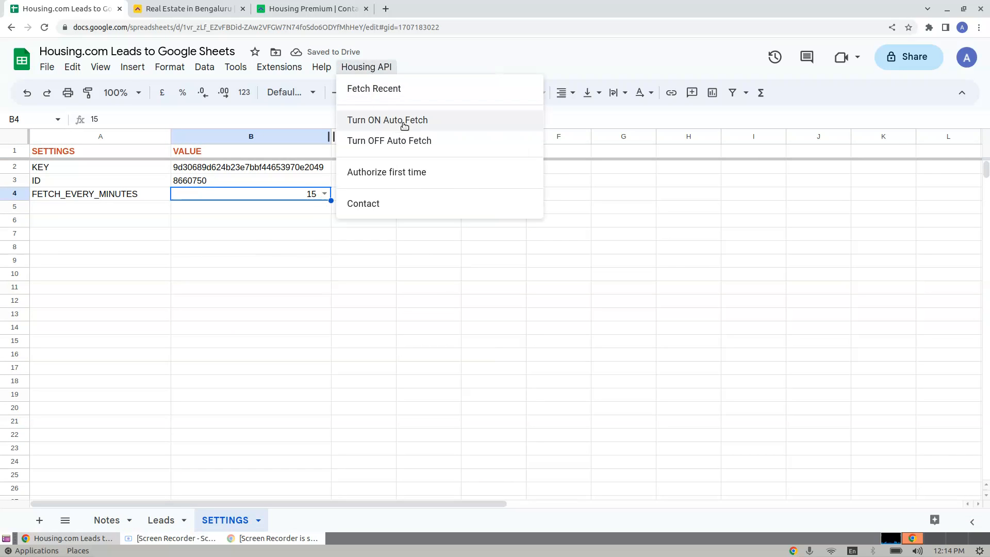
{"action": "left_click", "coordinate": [387, 120]}
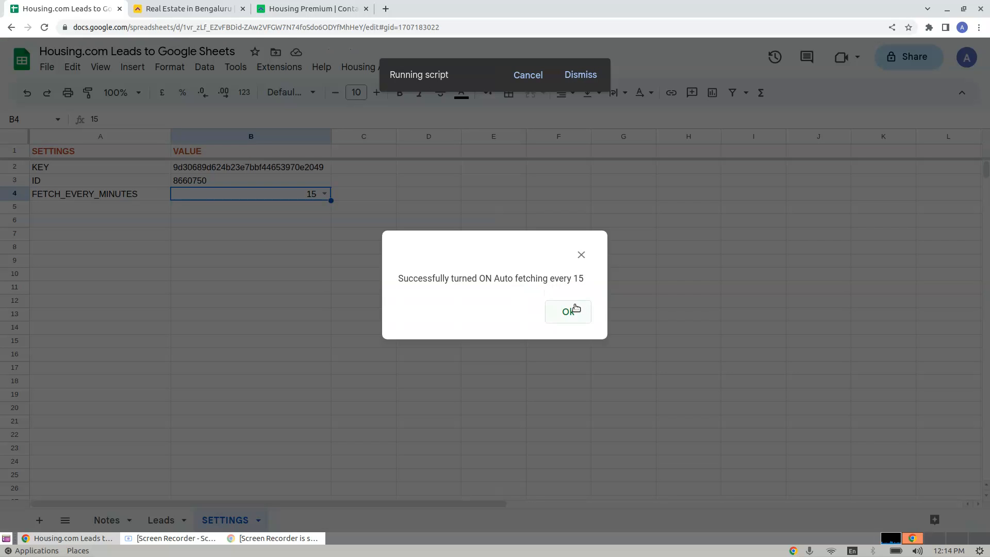
{"action": "mouse_move", "coordinate": [575, 294]}
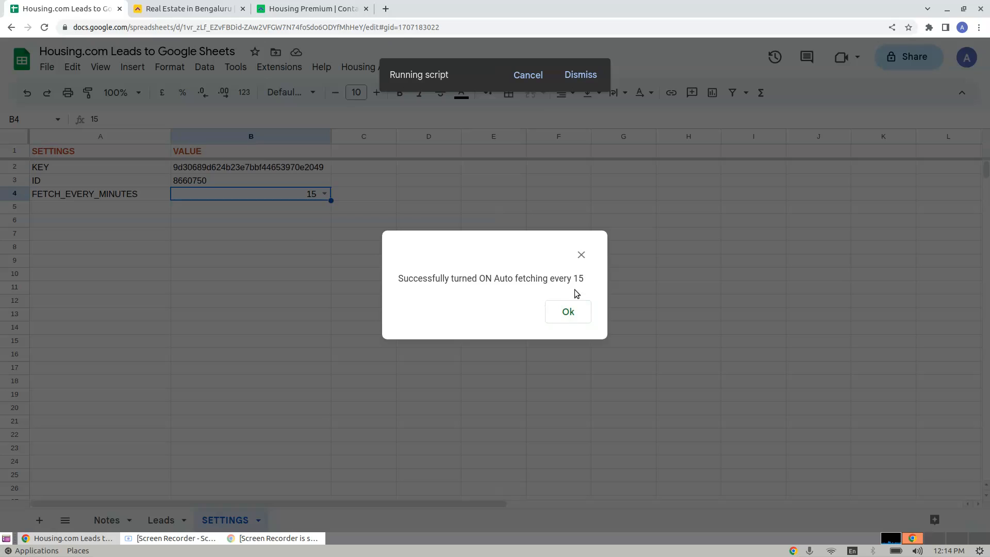
{"action": "left_click", "coordinate": [567, 311]}
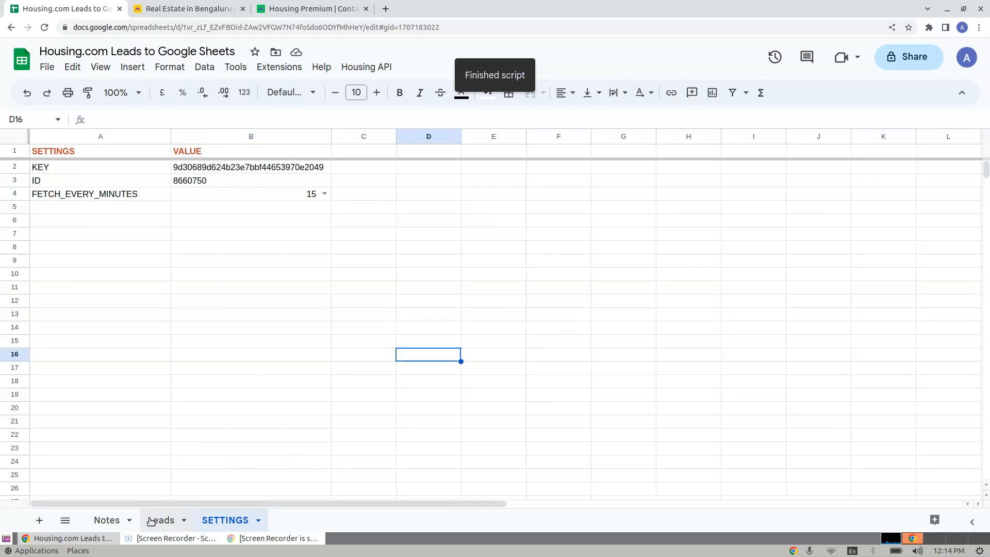
Show the empty Leads sheet after glancing at Housing.com, with the Housing API menu open
{"action": "left_click", "coordinate": [161, 520]}
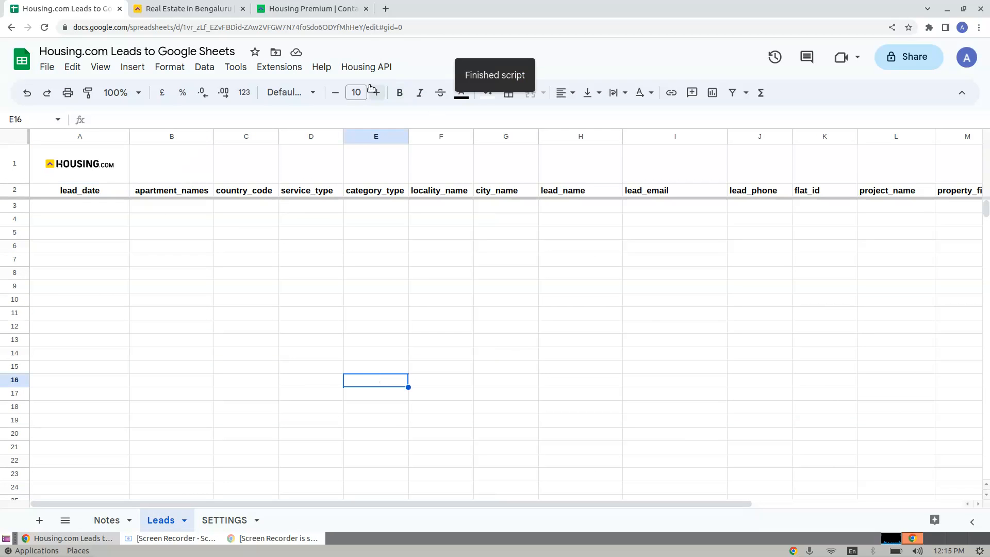
{"action": "left_click", "coordinate": [188, 8]}
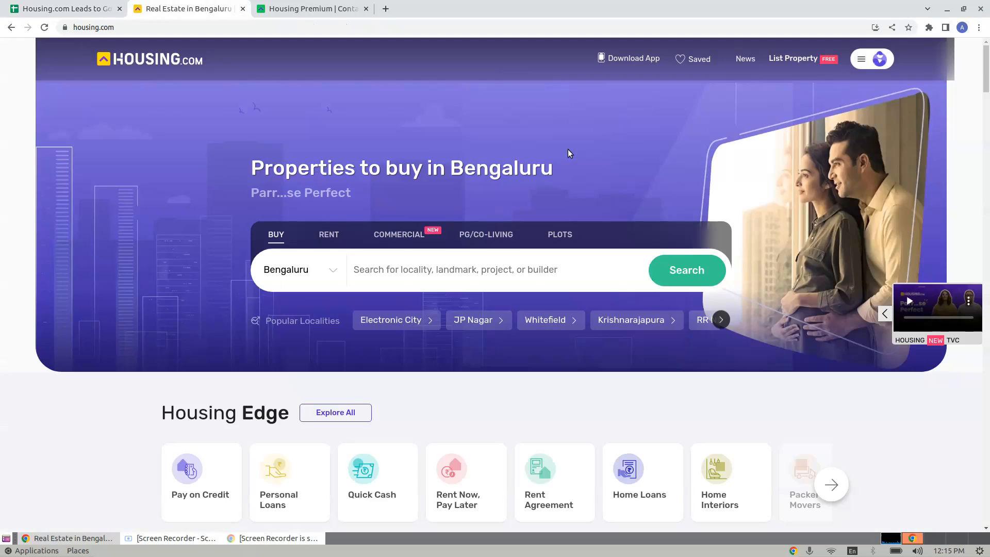
{"action": "left_click", "coordinate": [63, 8]}
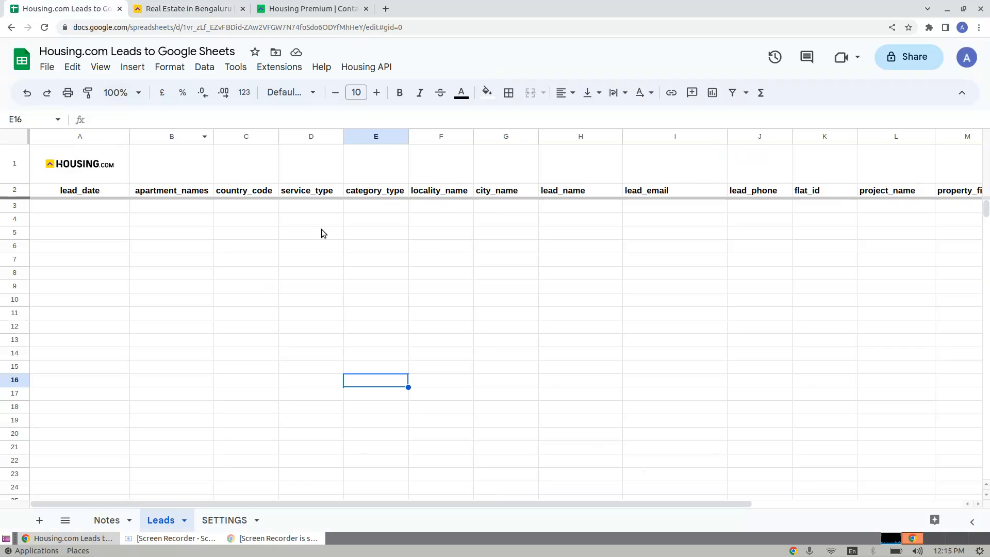
{"action": "left_click", "coordinate": [440, 272]}
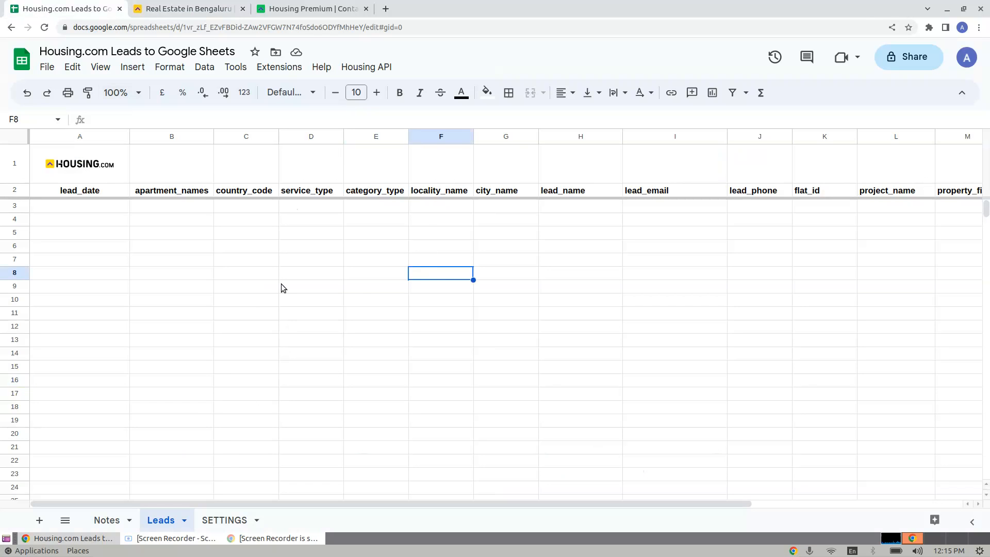
{"action": "mouse_move", "coordinate": [280, 211]}
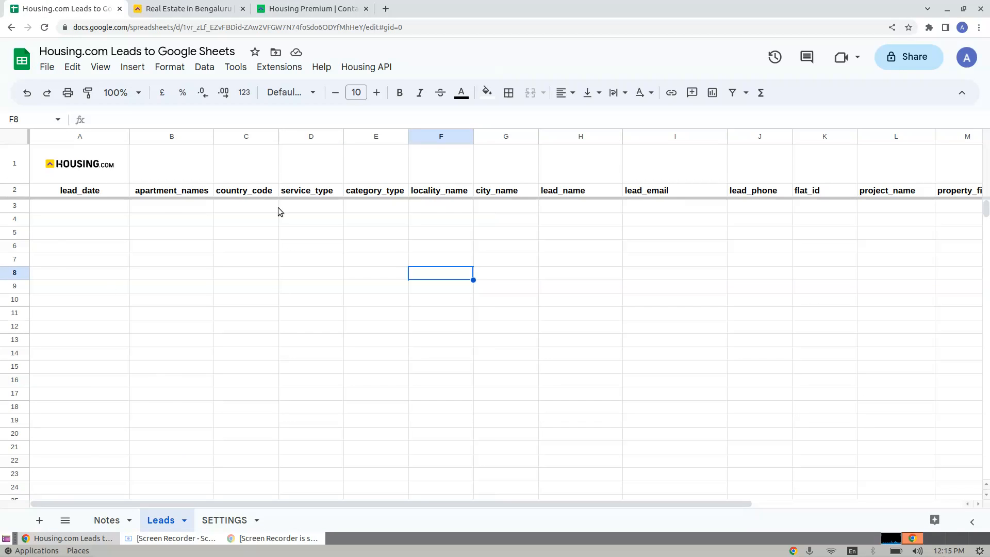
{"action": "left_click", "coordinate": [366, 67]}
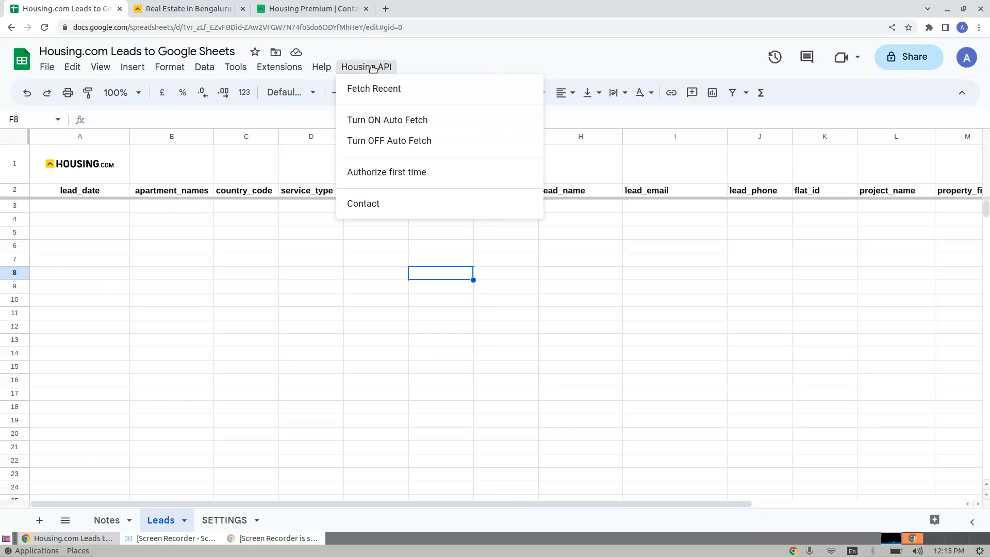
{"action": "mouse_move", "coordinate": [373, 88]}
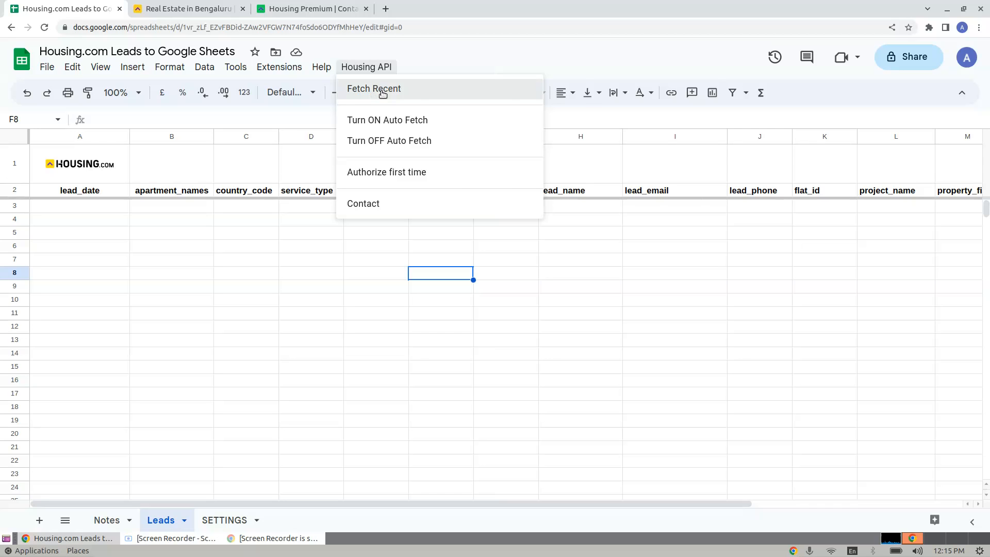
Run Housing API > Fetch Recent to load five Mumbai leads
{"action": "left_click", "coordinate": [374, 88]}
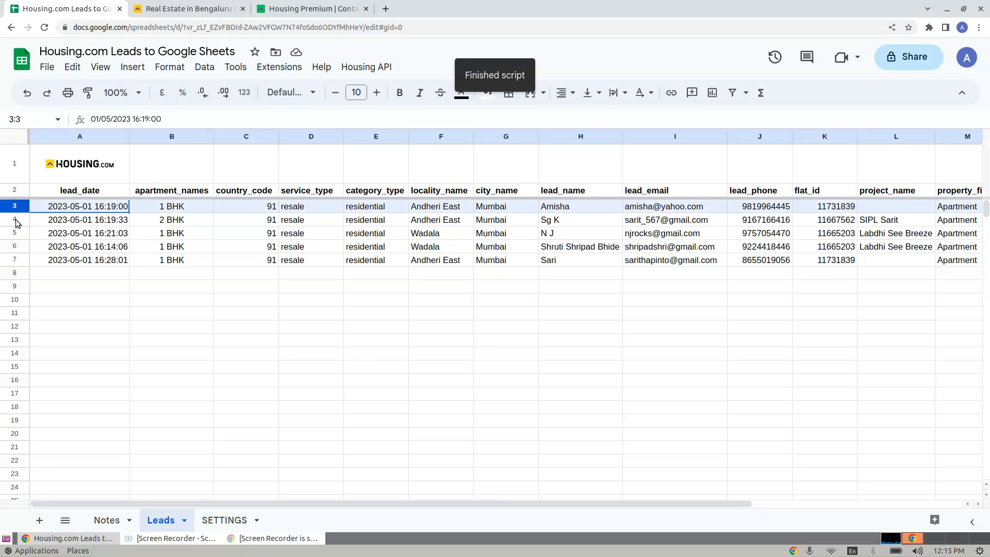
{"action": "left_click", "coordinate": [376, 352]}
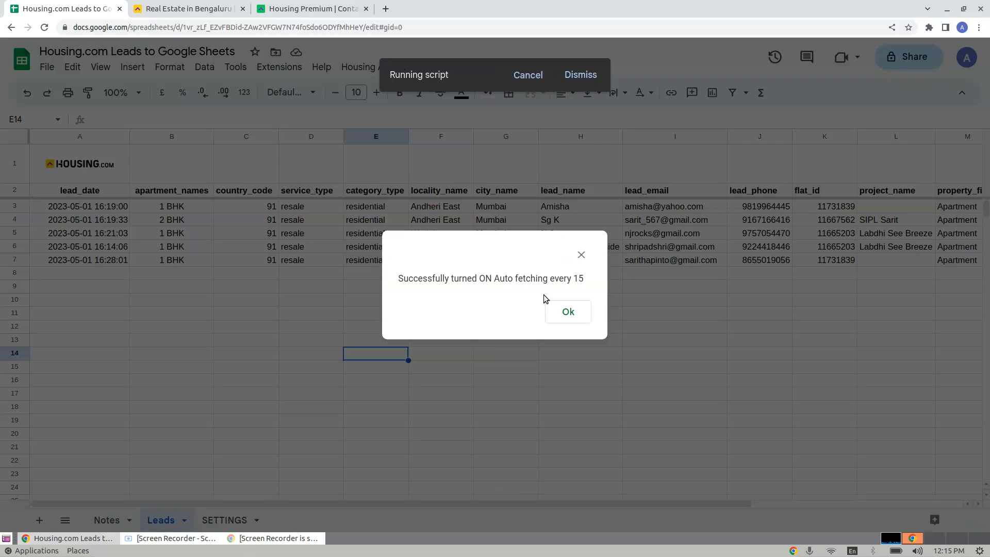
Dismiss the 'Successfully turned ON Auto fetching' dialog and click empty cells
{"action": "left_click", "coordinate": [566, 311]}
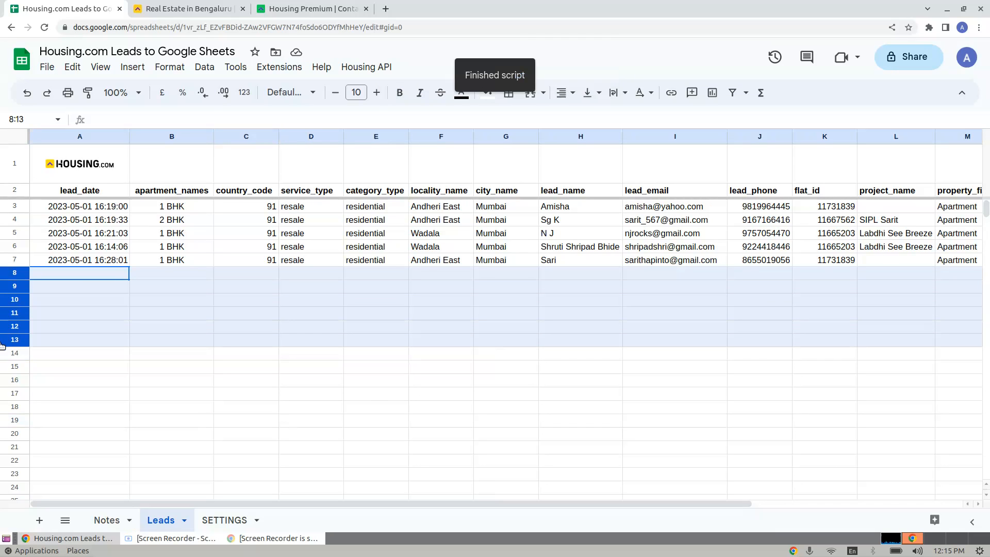
{"action": "left_click", "coordinate": [171, 339]}
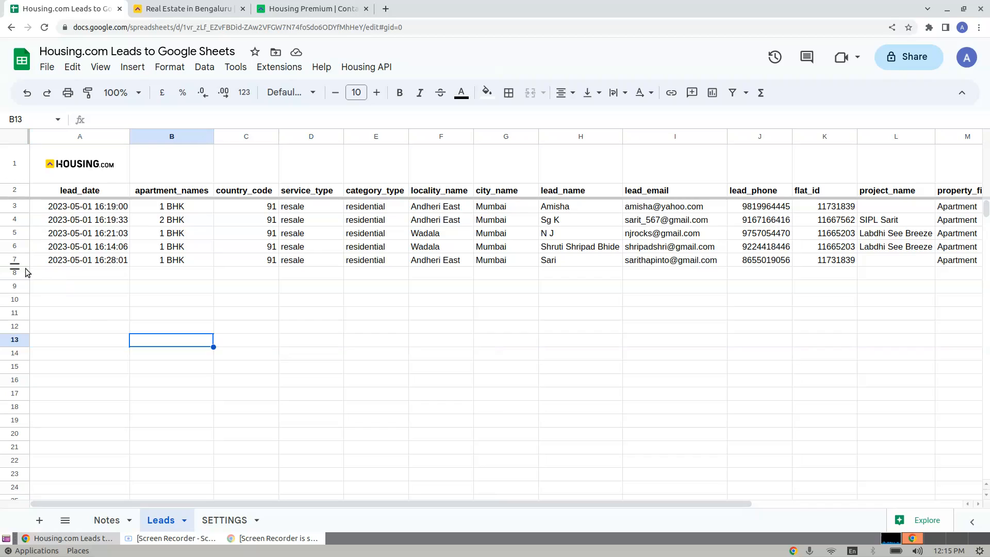
{"action": "left_click", "coordinate": [376, 406]}
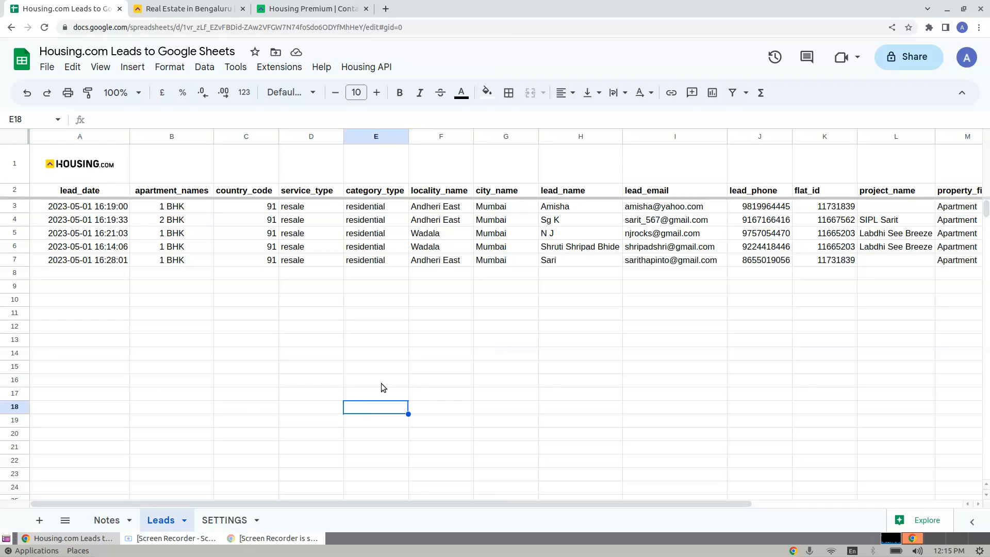
{"action": "mouse_move", "coordinate": [228, 492]}
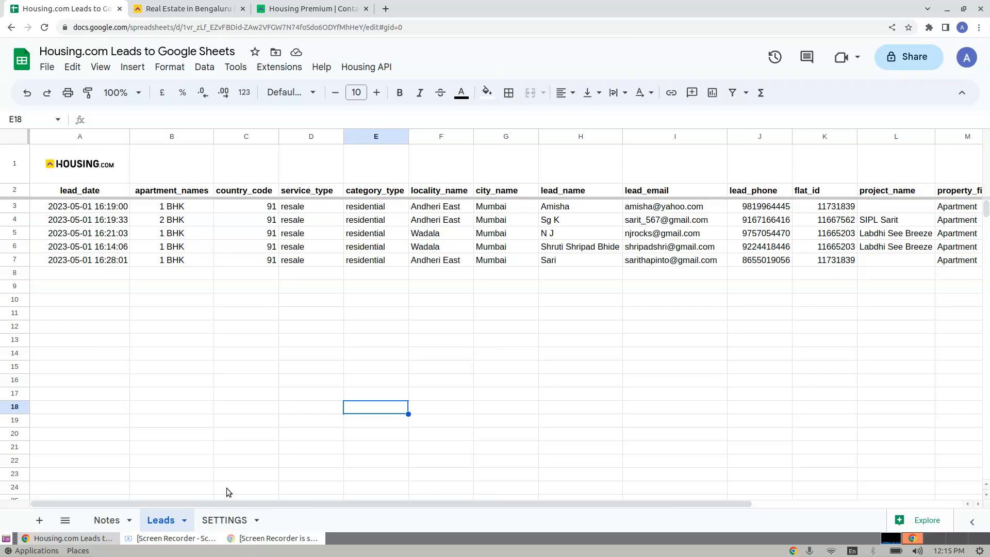